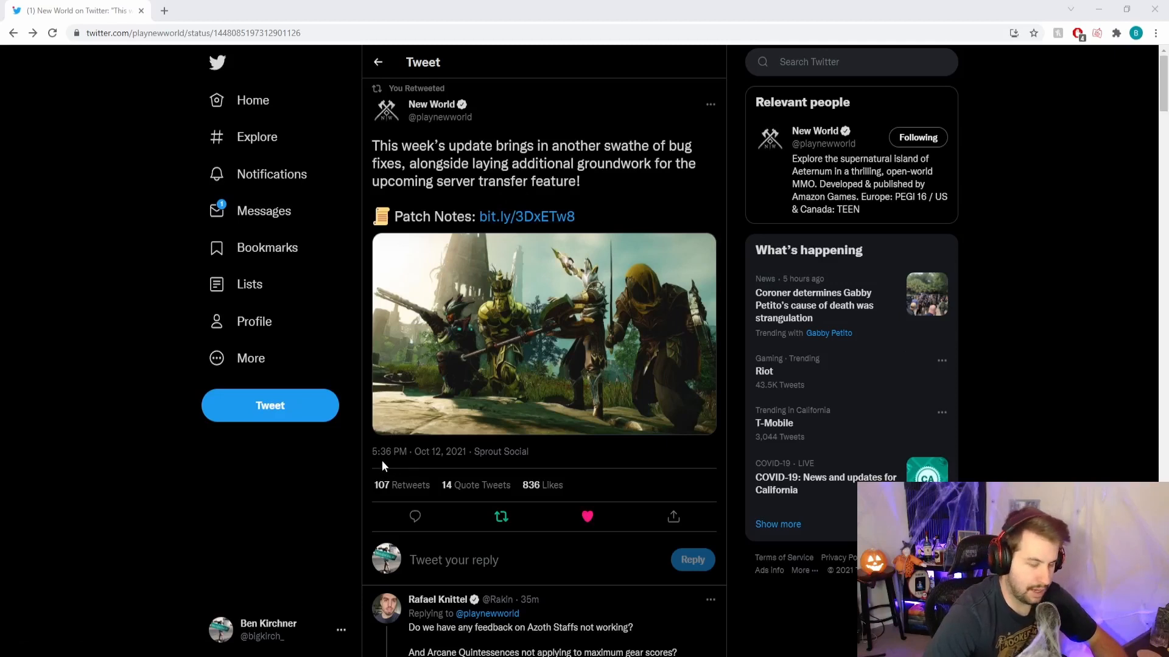
pyautogui.moveTo(419, 470)
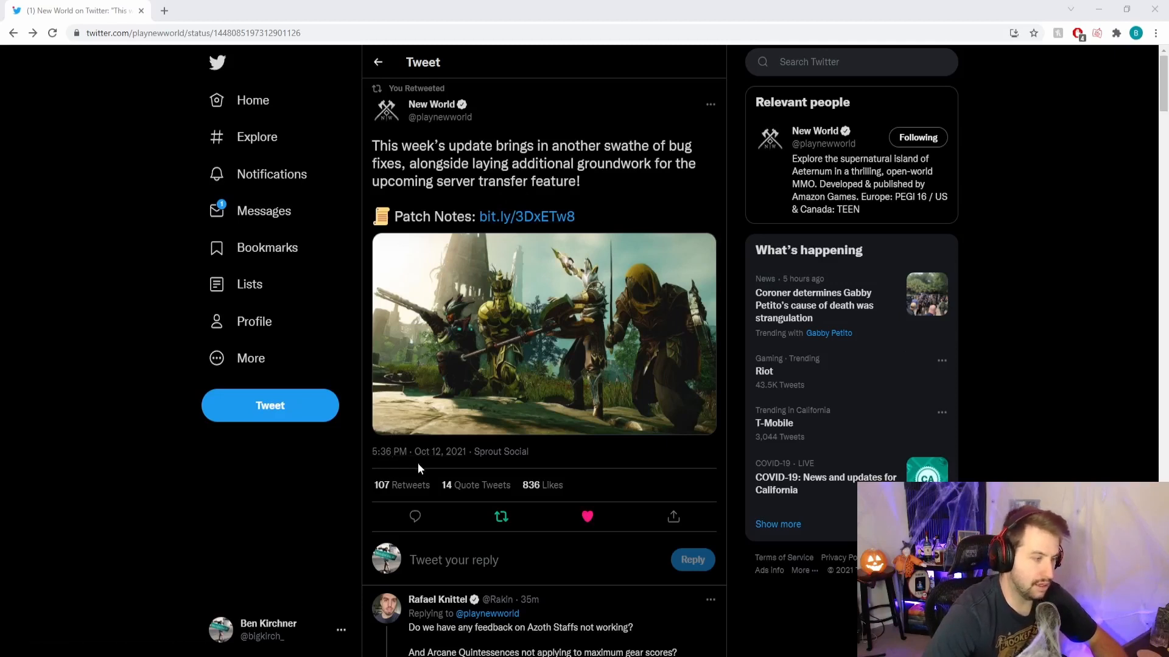
pyautogui.moveTo(470, 132)
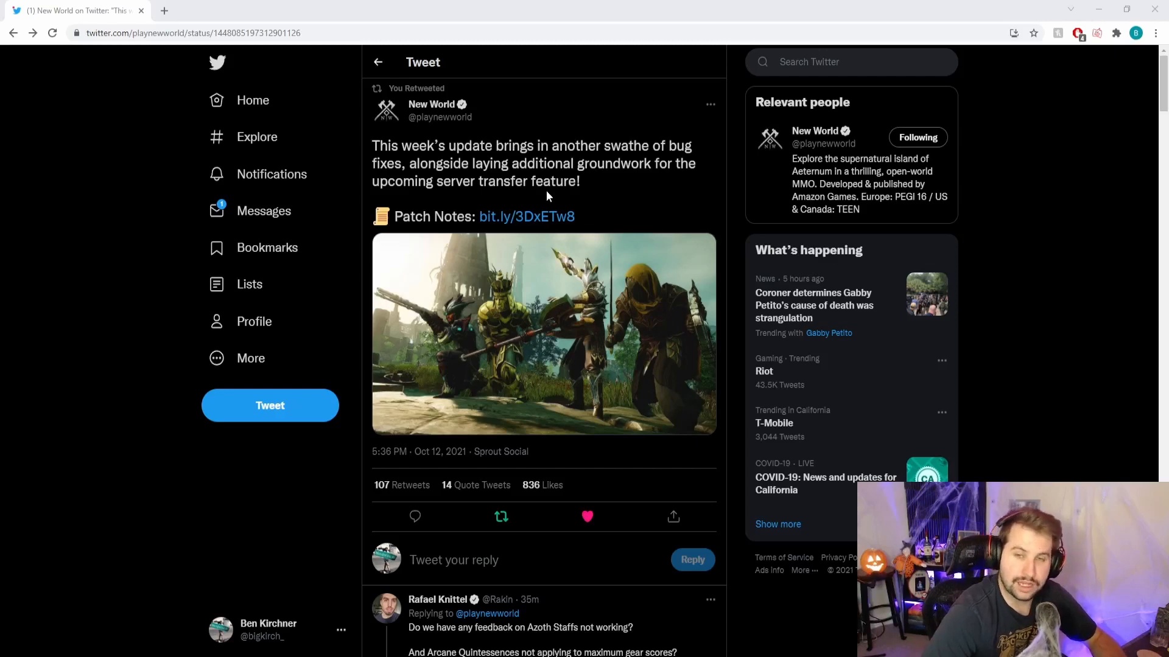
pyautogui.moveTo(526, 217)
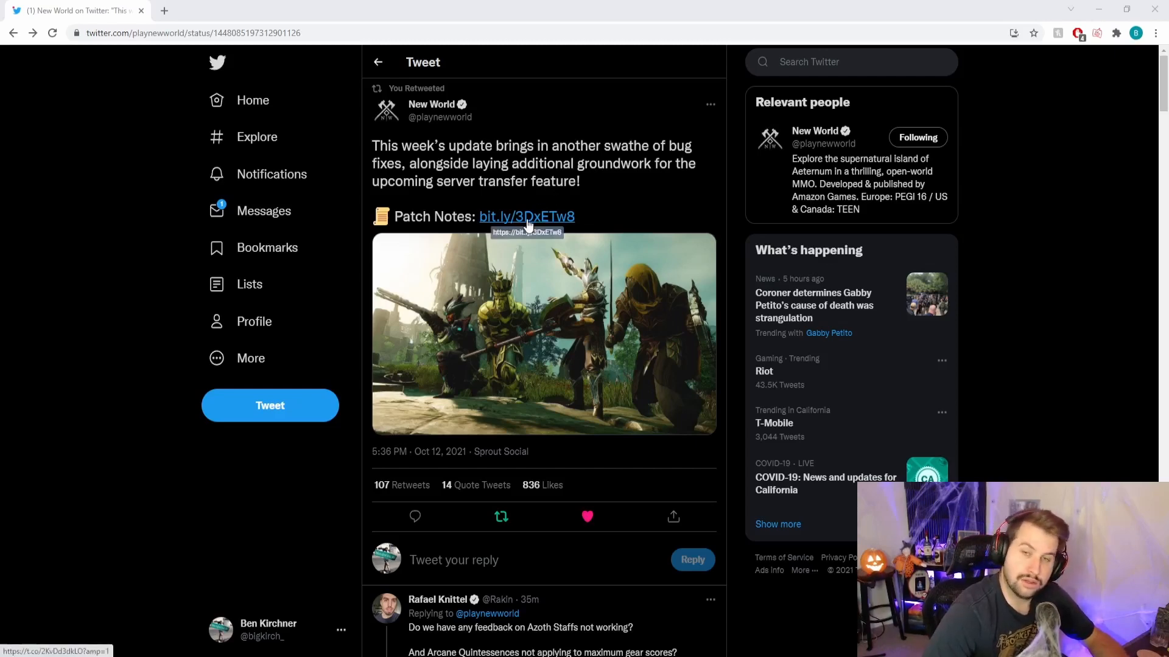
# Open the Update 1.0.2 patch notes from the tweet and scroll through the intro to Faction Missions
pyautogui.click(526, 217)
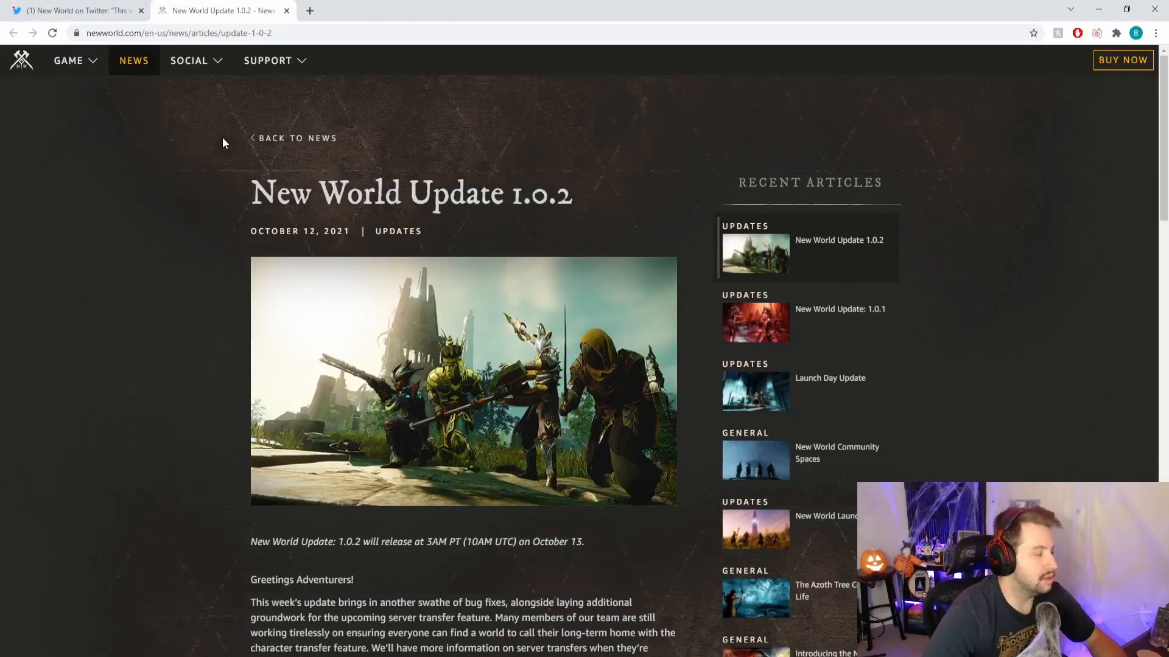
pyautogui.scroll(-3)
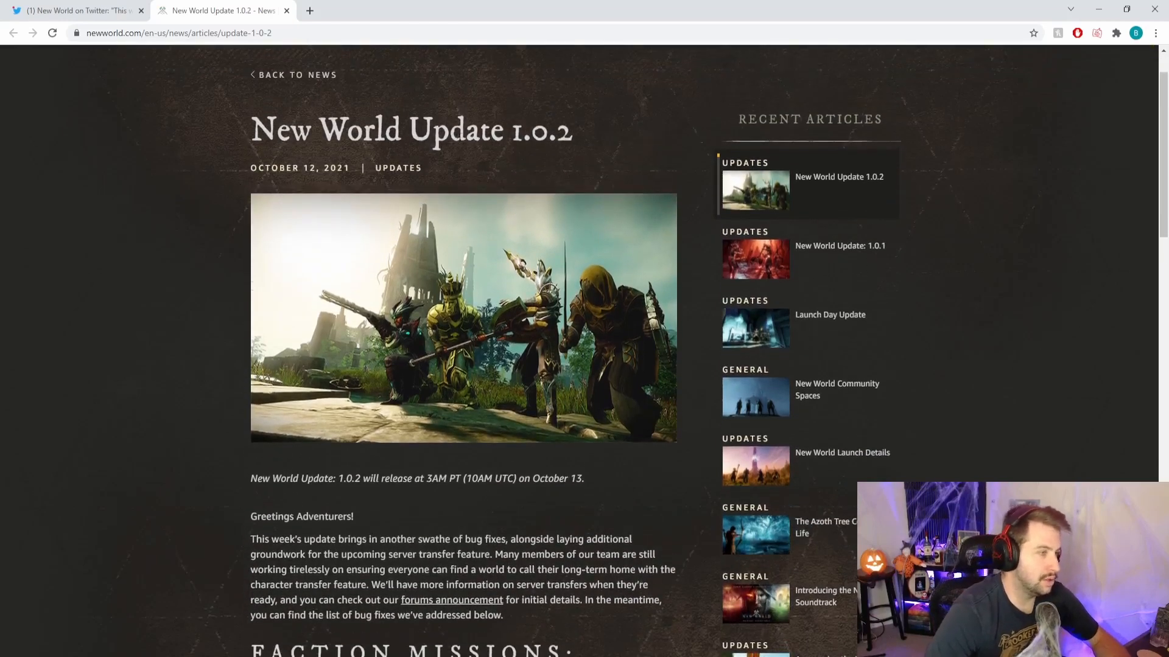
pyautogui.scroll(-3)
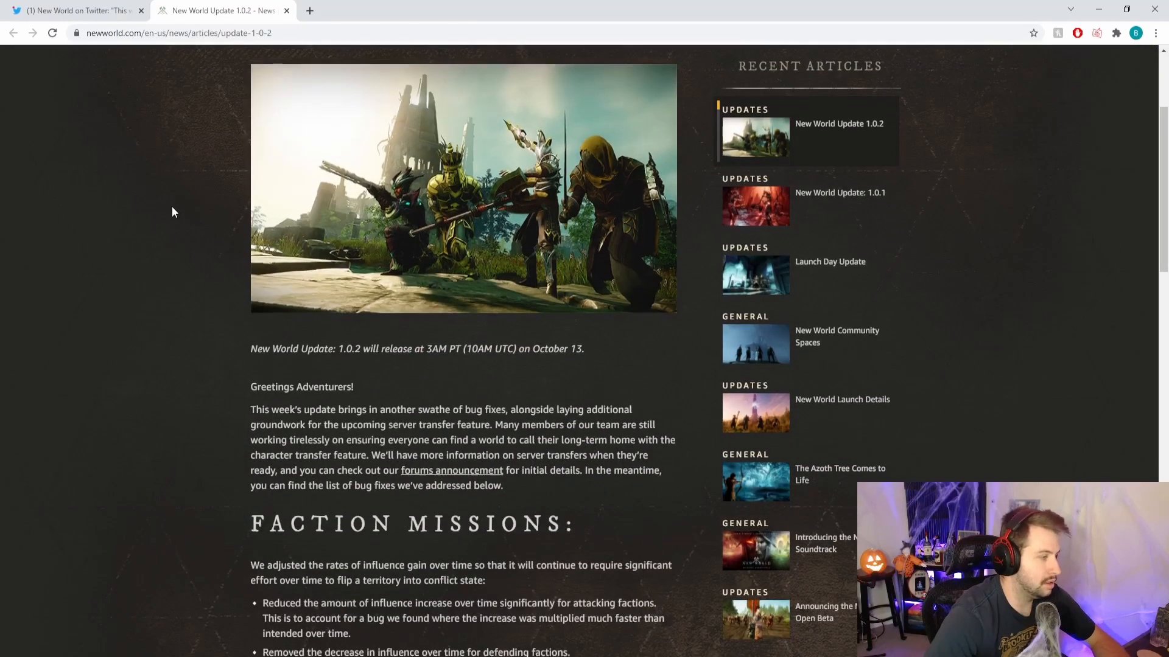
pyautogui.scroll(-3)
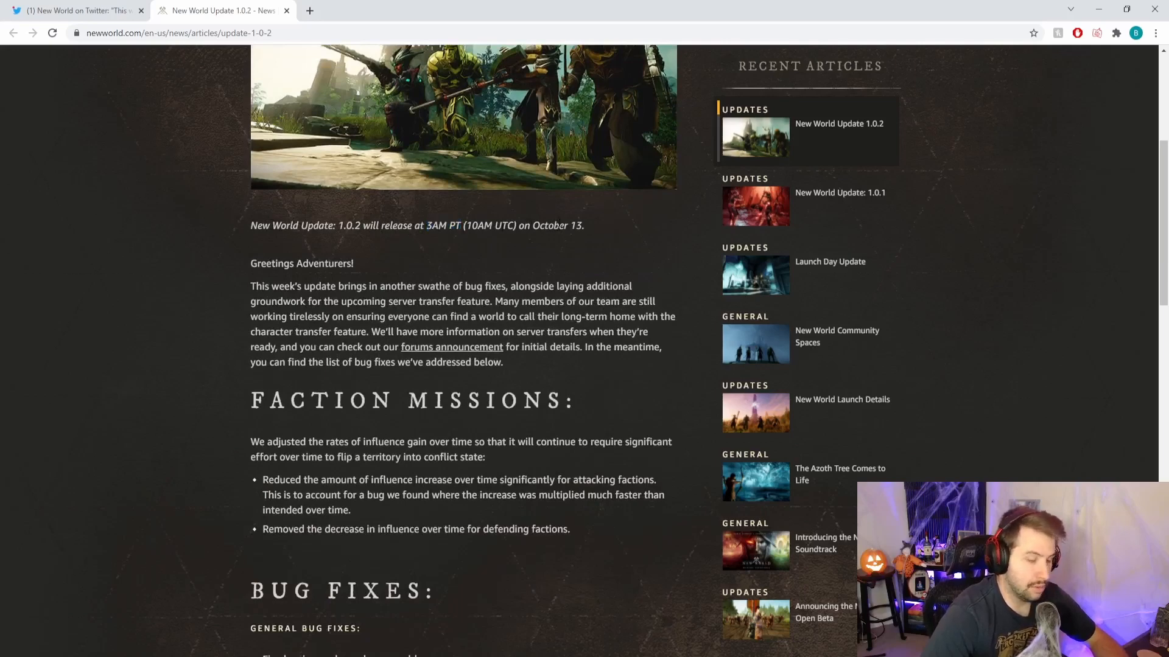
pyautogui.moveTo(149, 224)
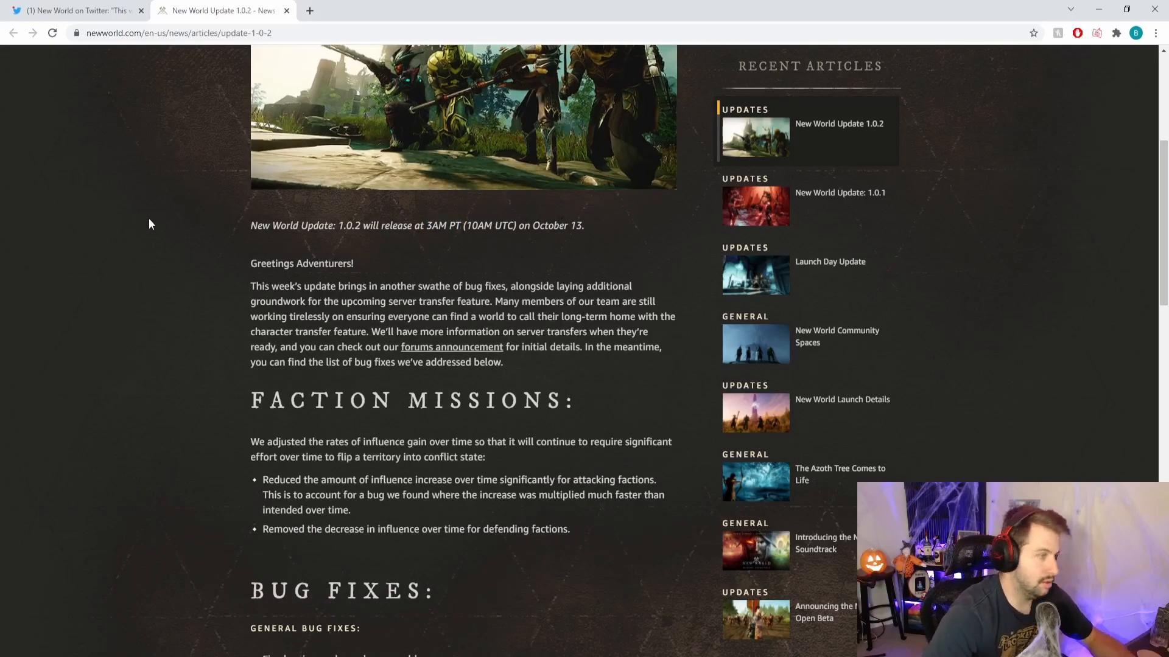
pyautogui.scroll(-3)
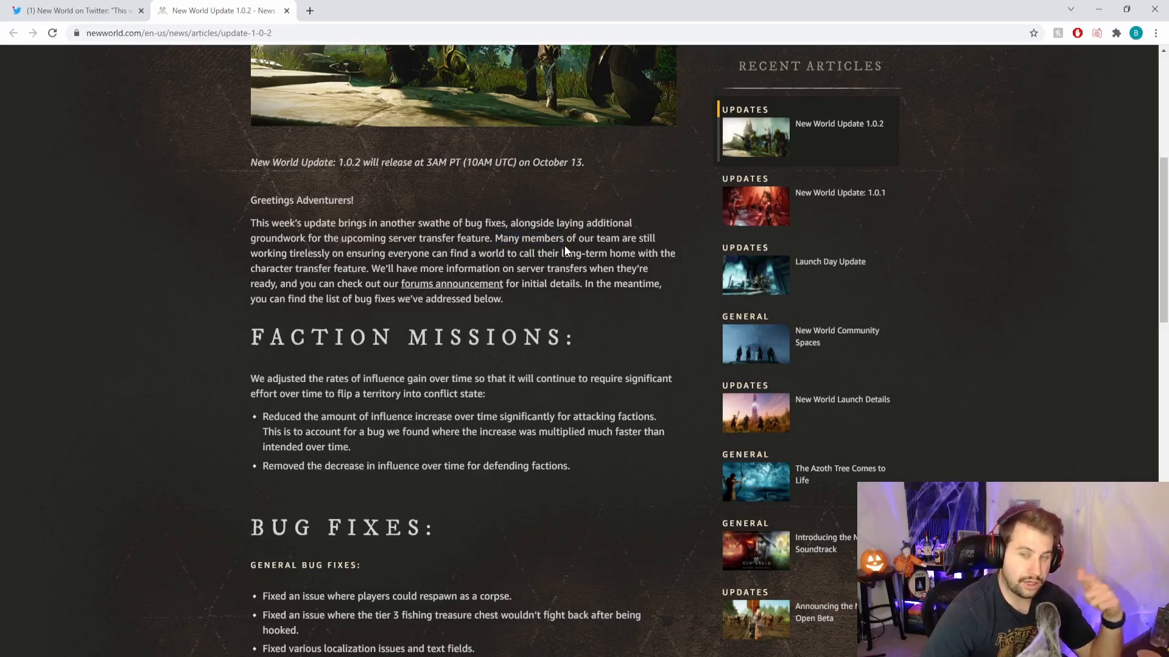
pyautogui.moveTo(565, 252)
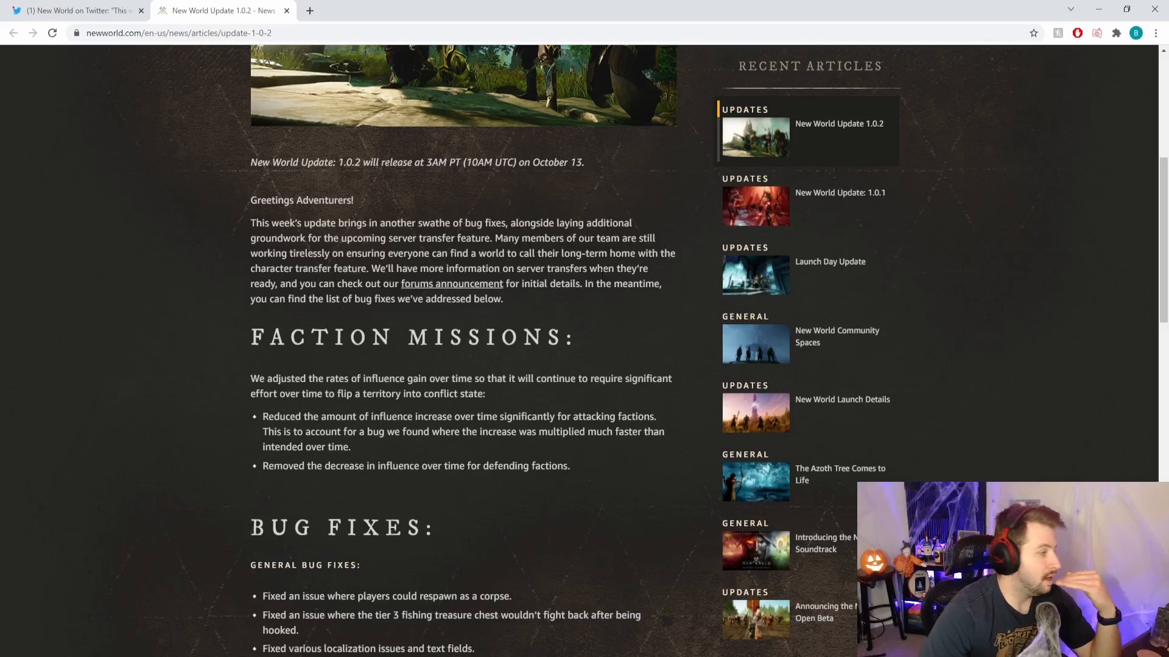
pyautogui.moveTo(588, 281)
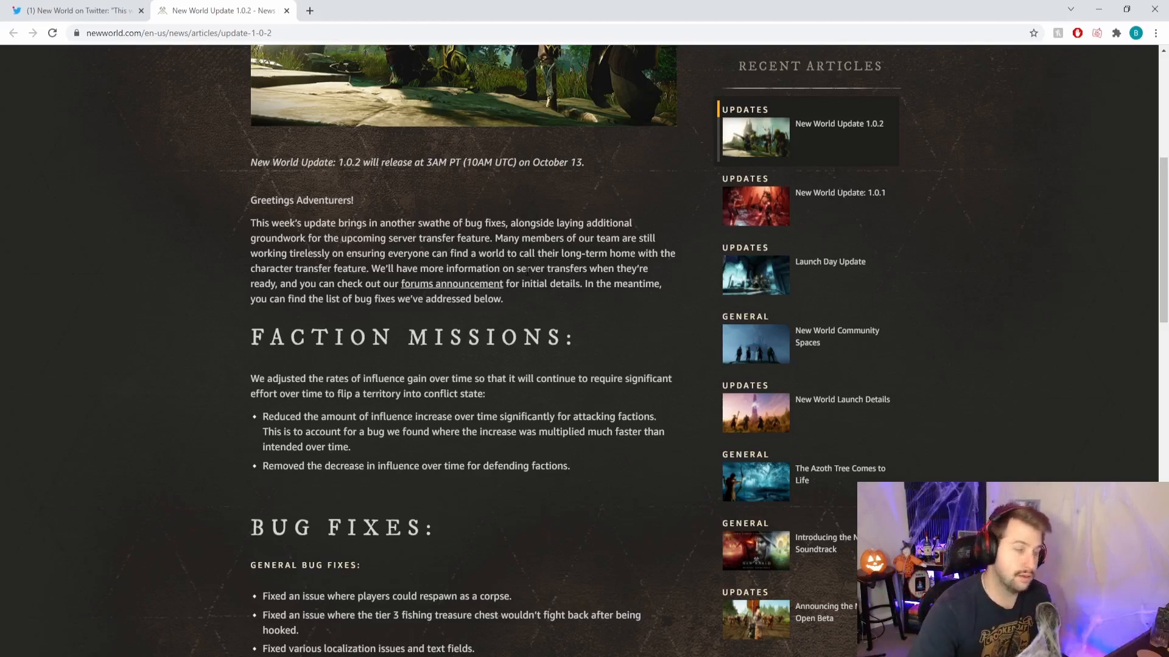
# Scroll past Faction Missions to the General Bug Fixes list through the loot variety fix
pyautogui.scroll(-3)
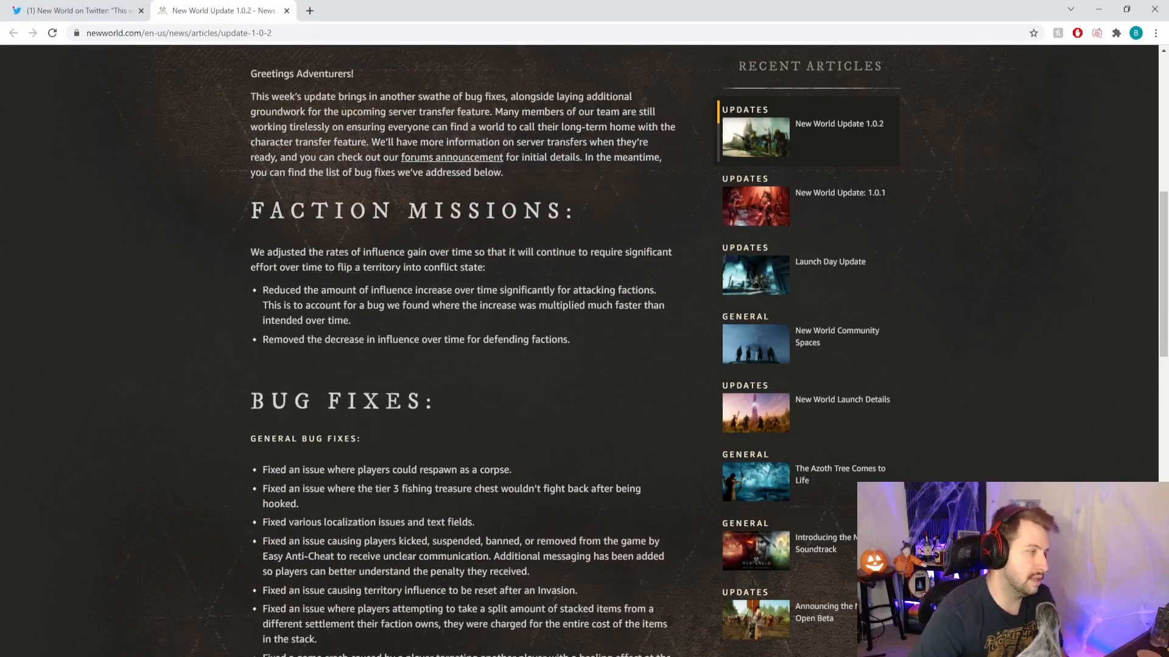
pyautogui.moveTo(251, 211); pyautogui.dragTo(334, 210)
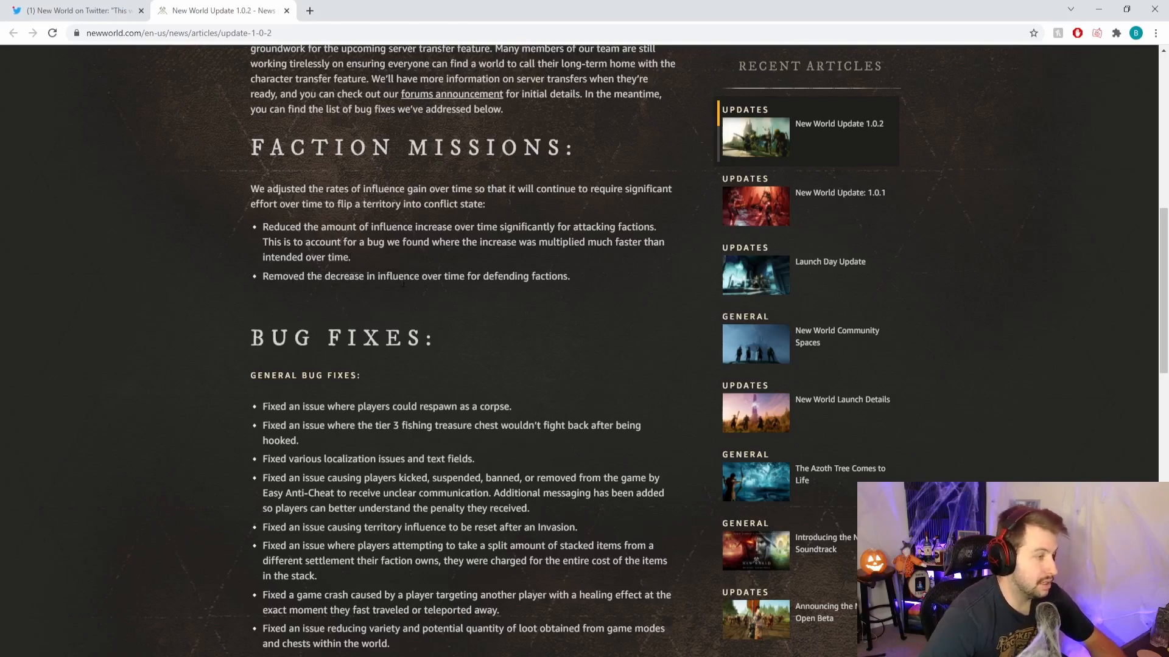
pyautogui.moveTo(576, 282)
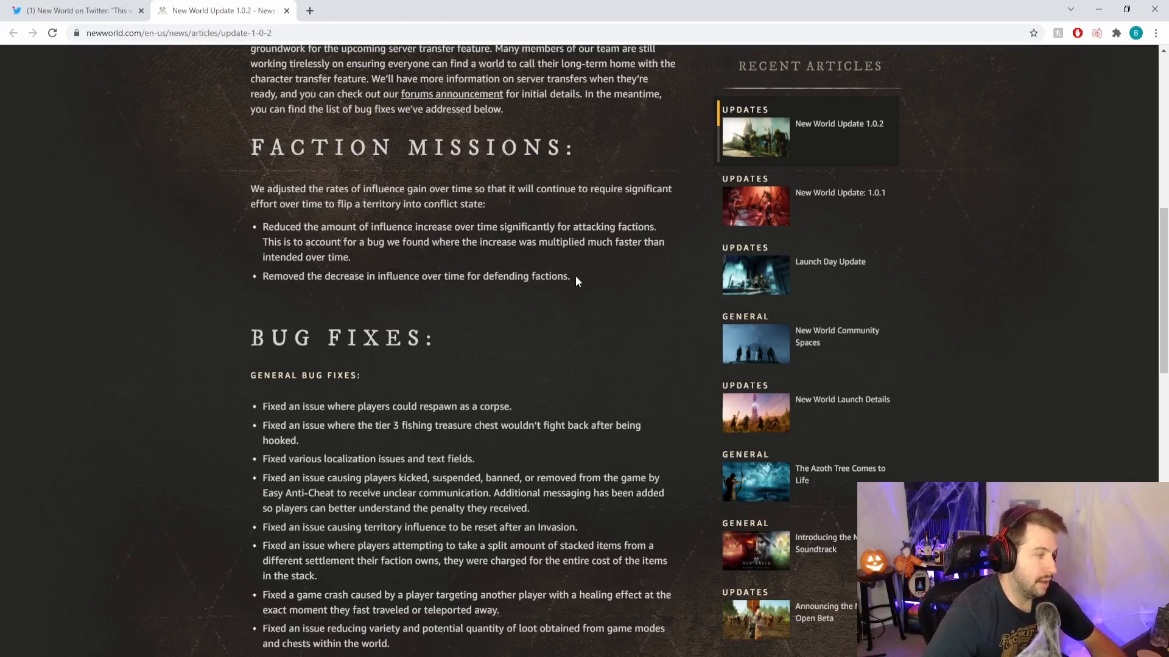
pyautogui.moveTo(306, 238)
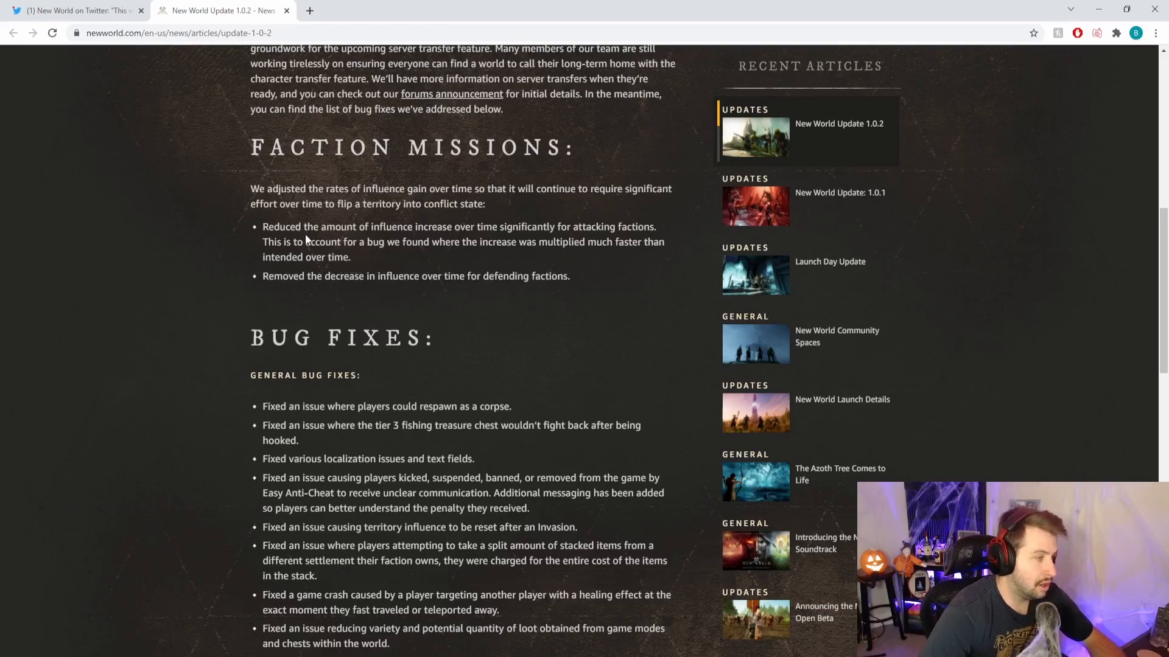
pyautogui.moveTo(366, 217)
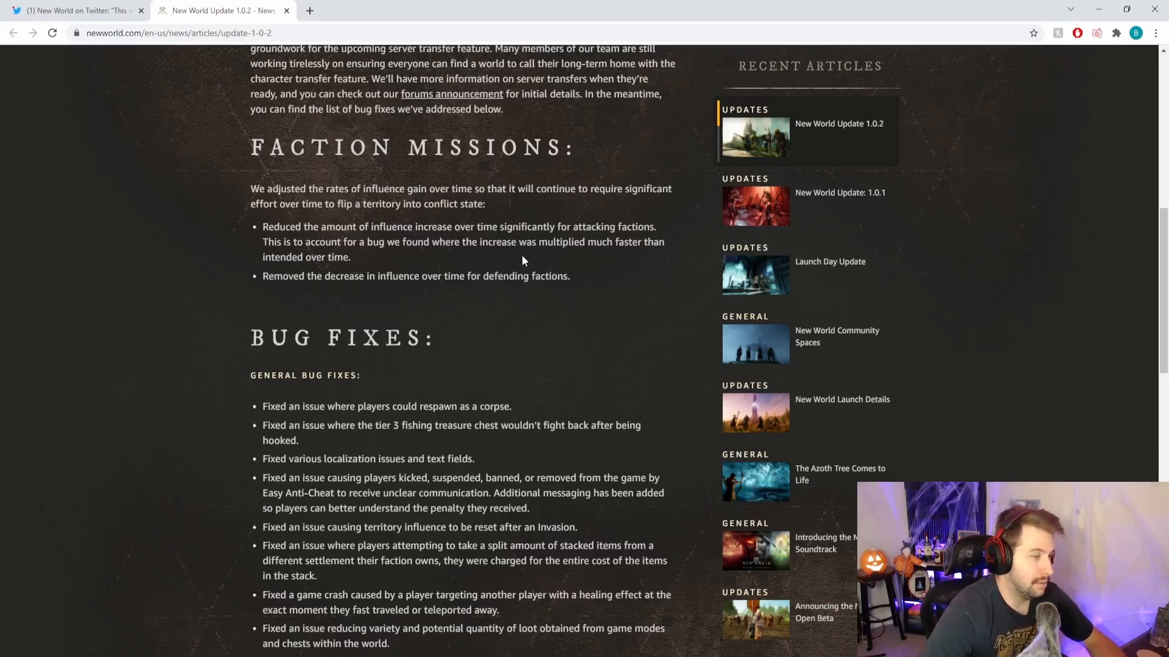
pyautogui.moveTo(373, 257)
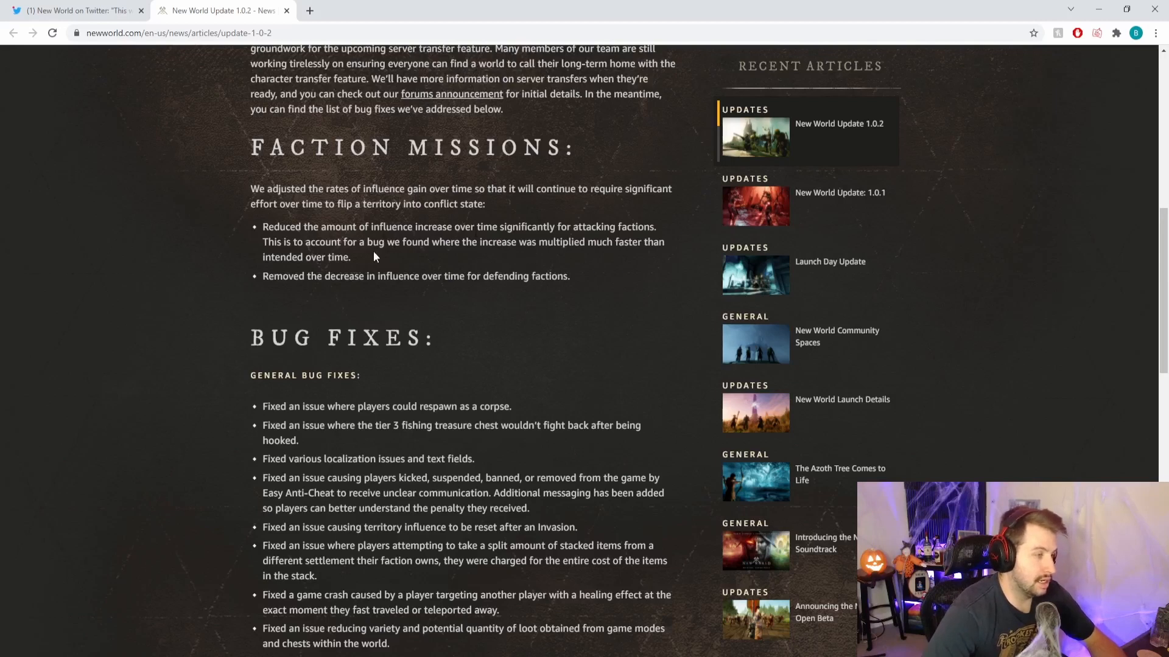
pyautogui.moveTo(354, 263)
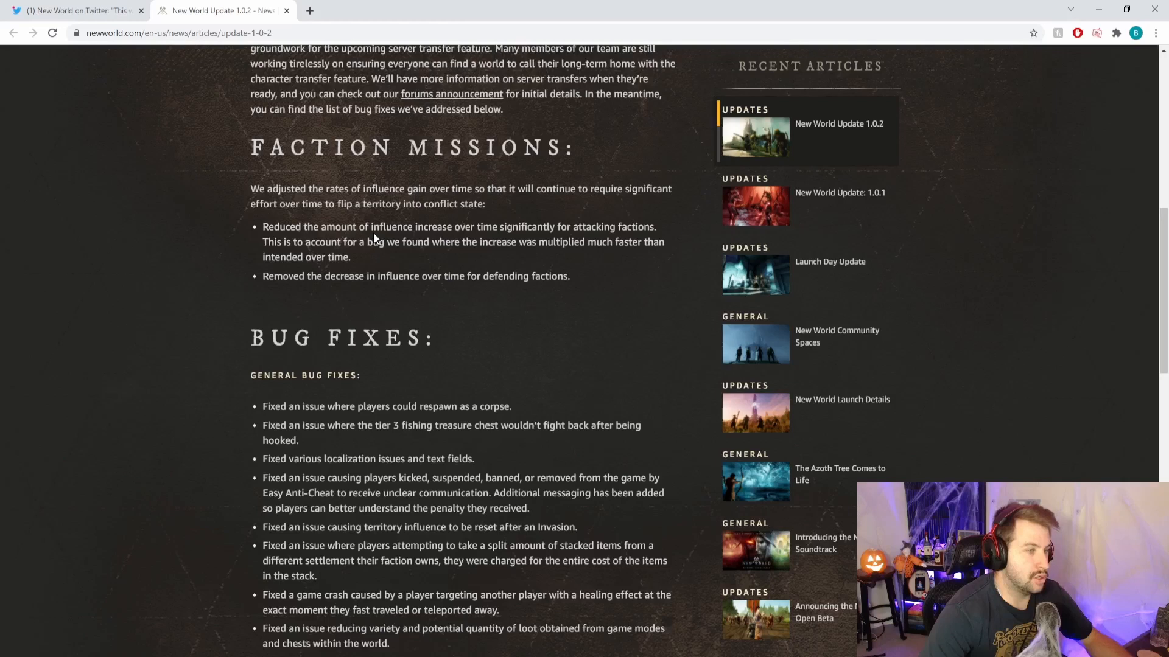
pyautogui.moveTo(374, 263)
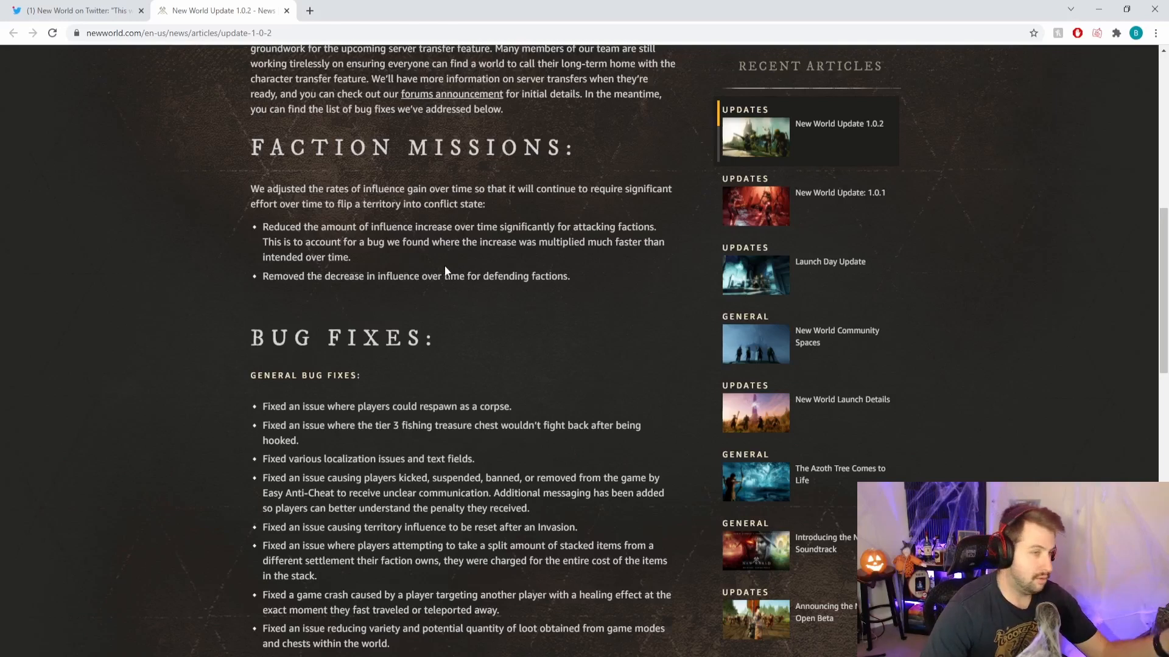
pyautogui.moveTo(449, 268)
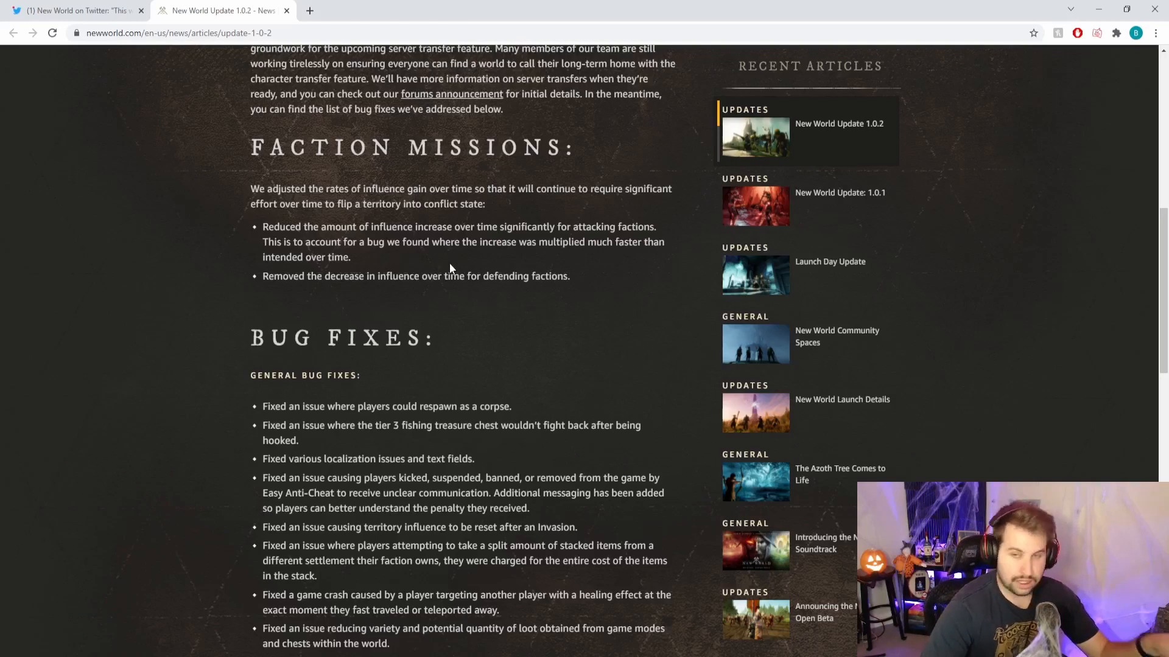
pyautogui.moveTo(447, 271)
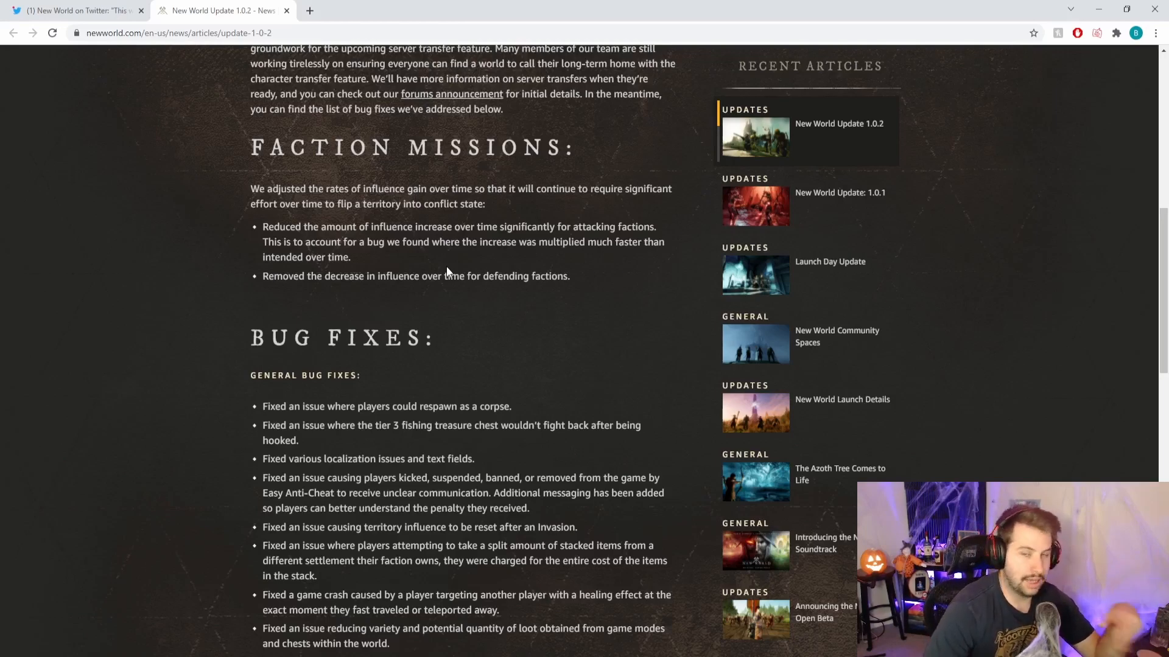
pyautogui.scroll(-3)
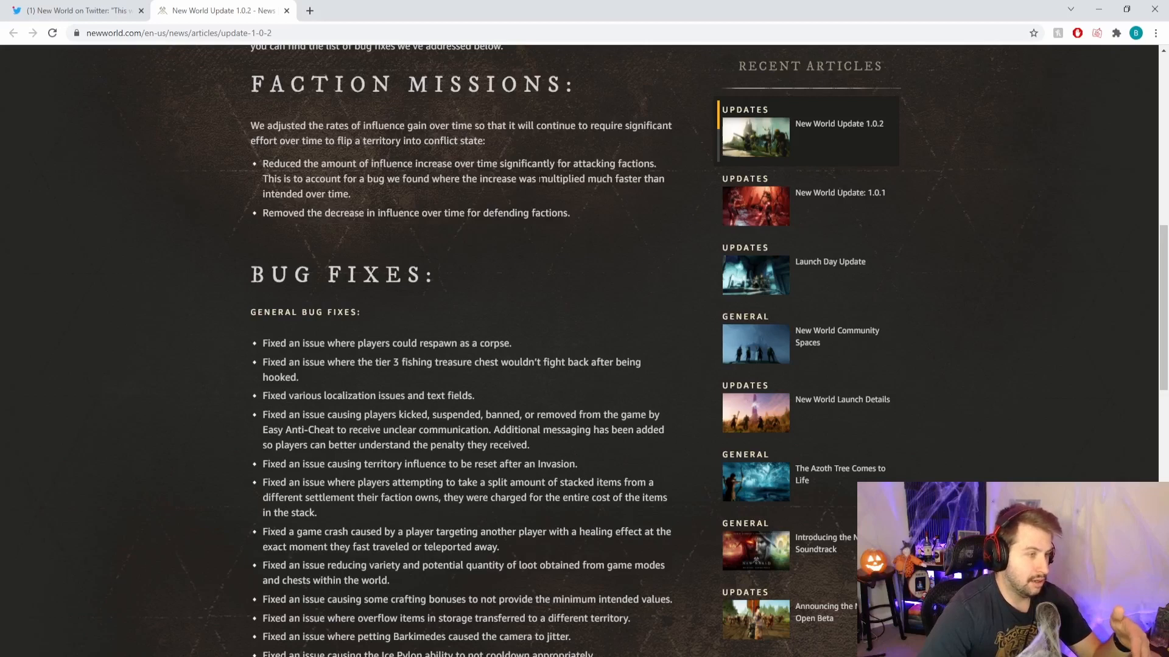
pyautogui.doubleClick(560, 178)
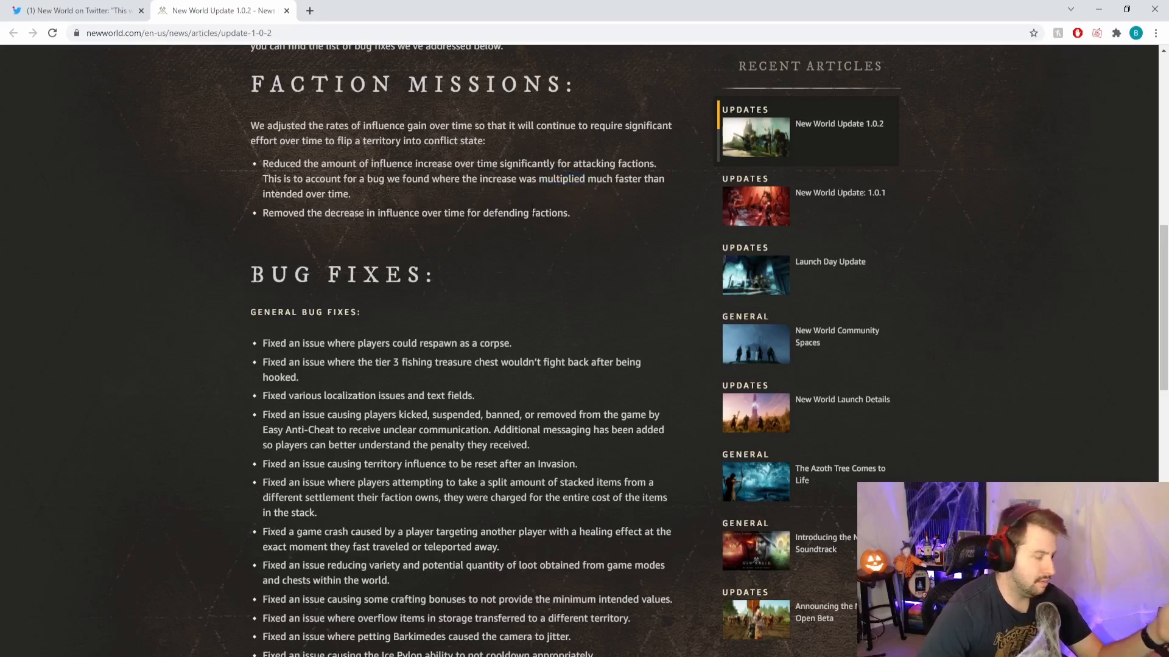
pyautogui.moveTo(572, 217)
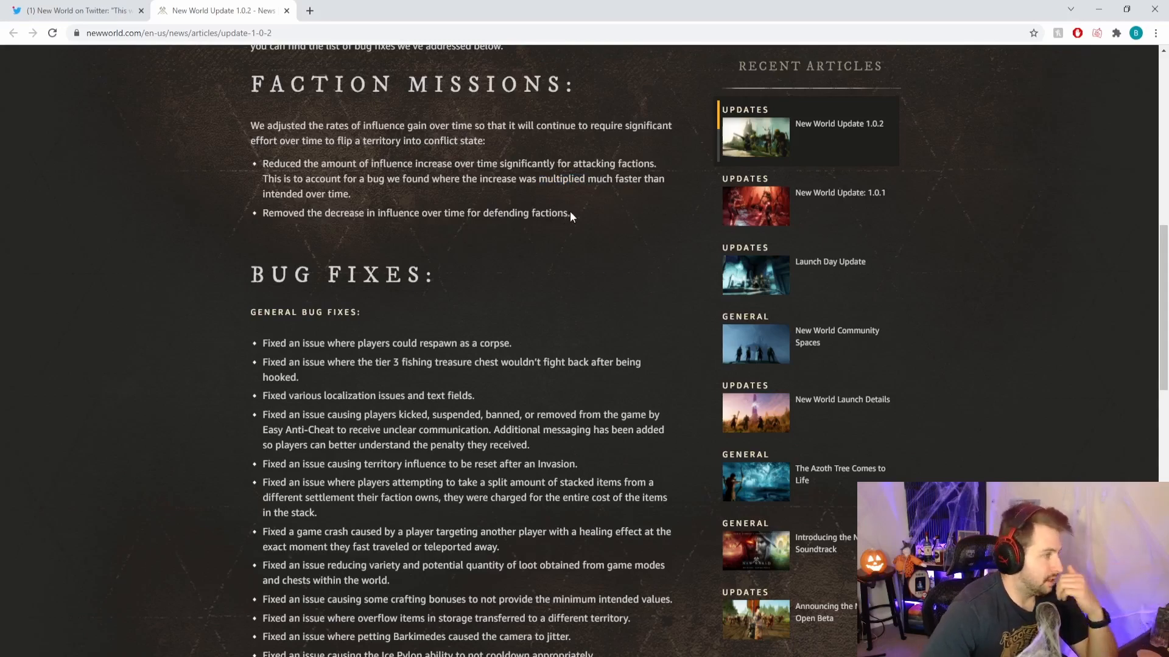
pyautogui.scroll(-3)
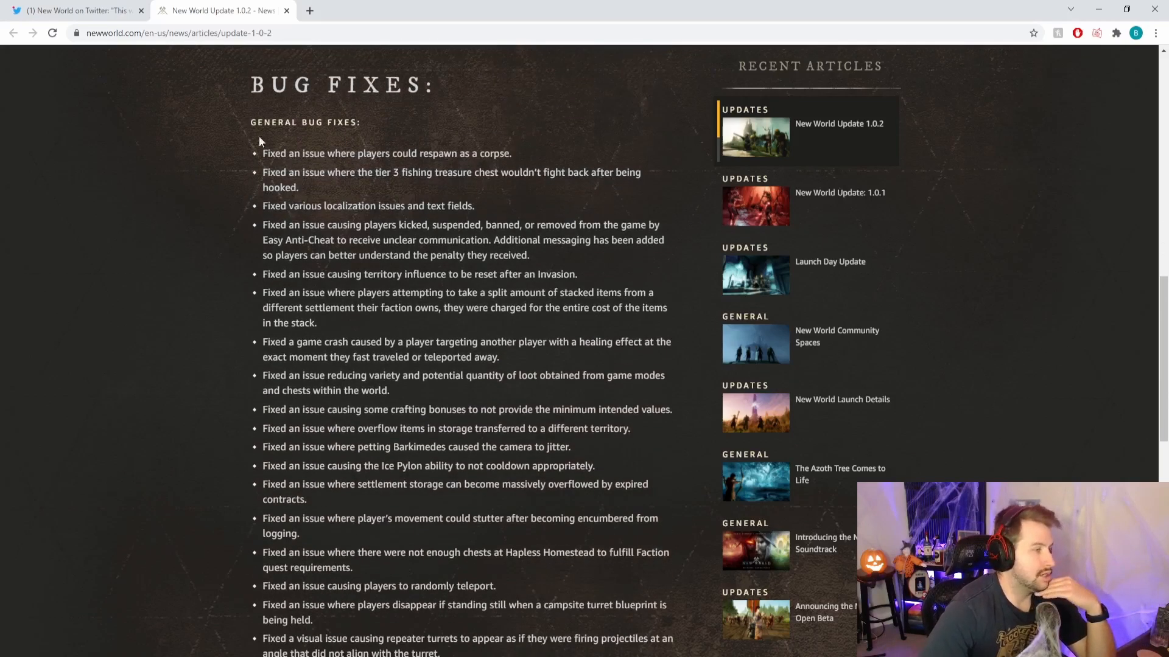
pyautogui.scroll(-3)
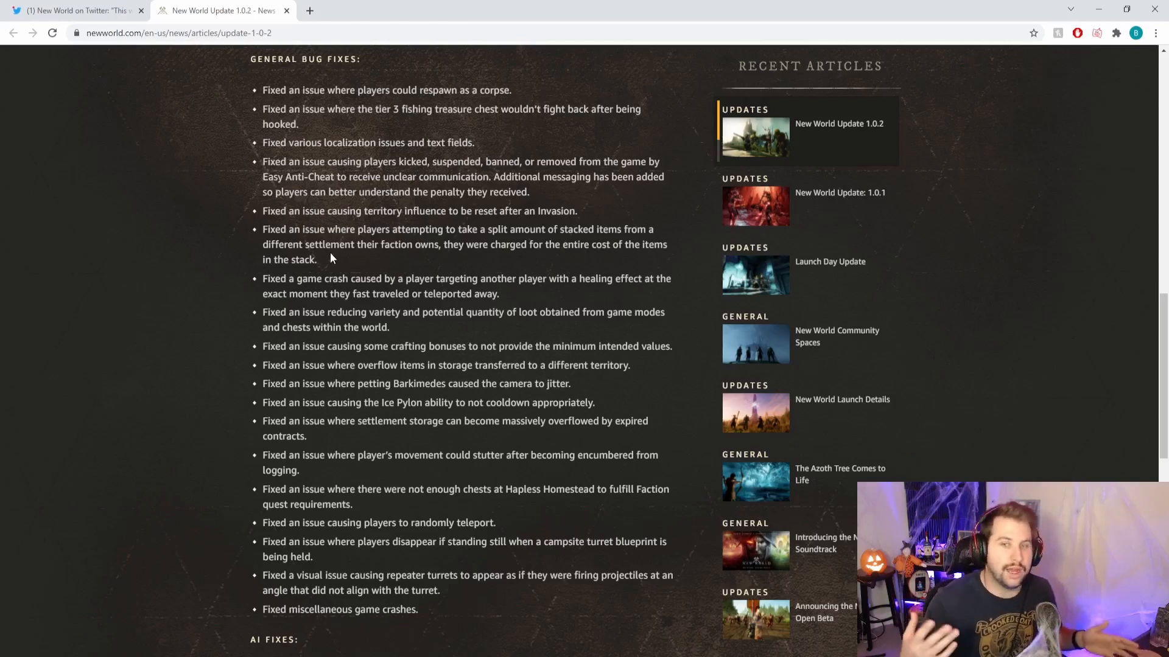
pyautogui.moveTo(385, 228)
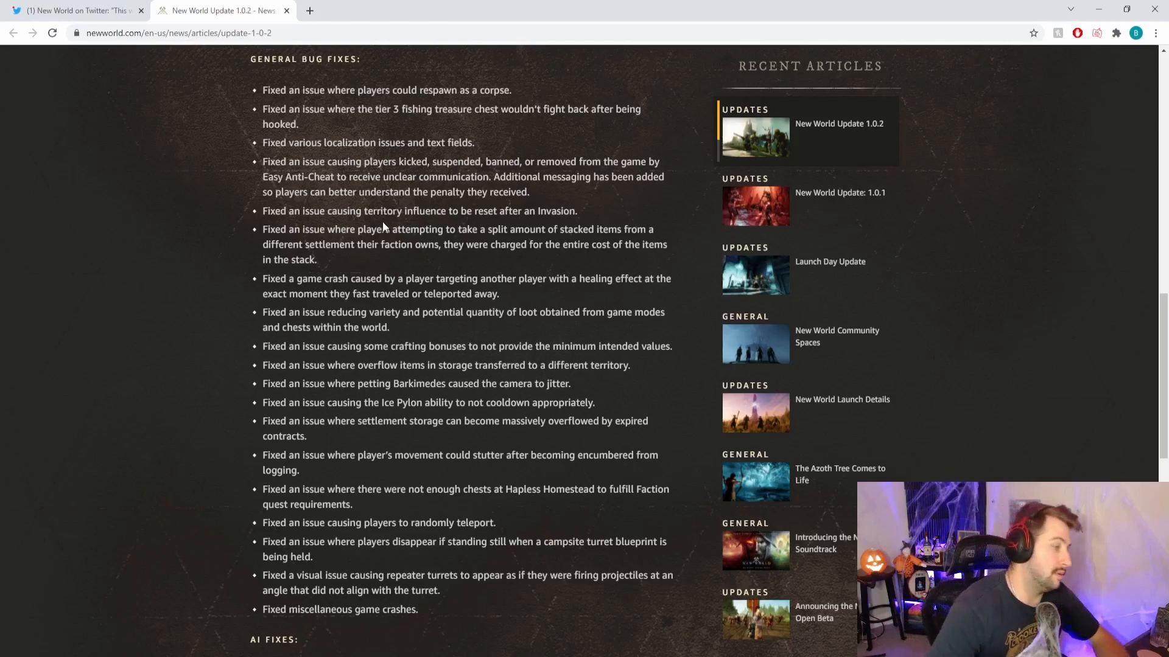
pyautogui.moveTo(393, 224)
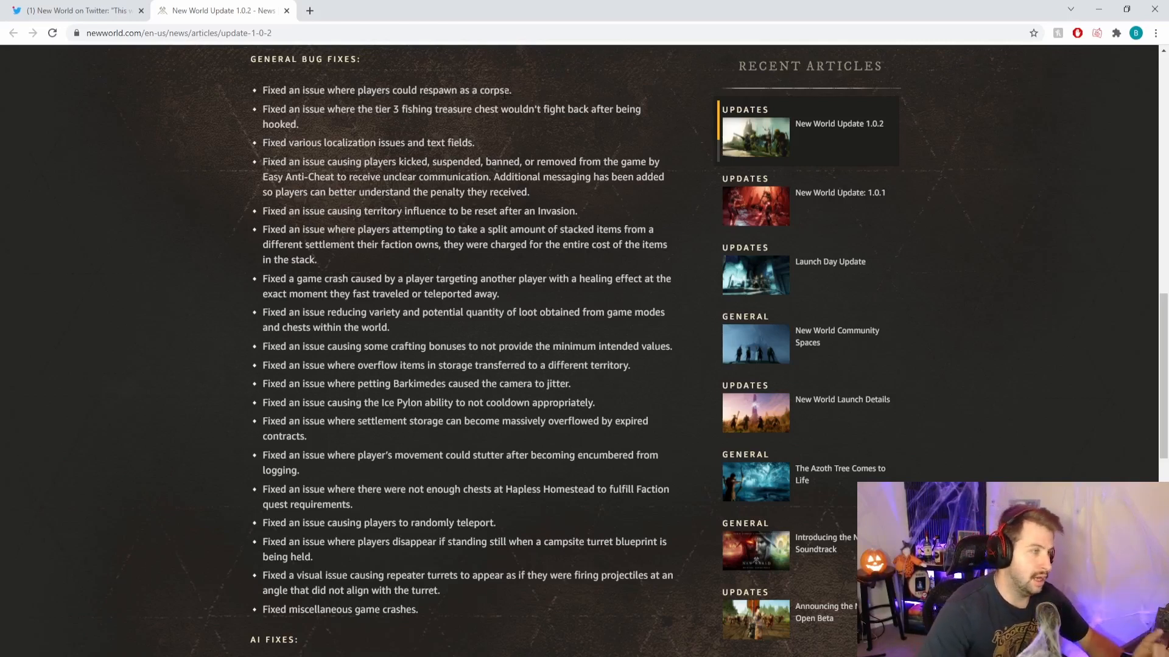
pyautogui.moveTo(344, 90); pyautogui.dragTo(512, 90)
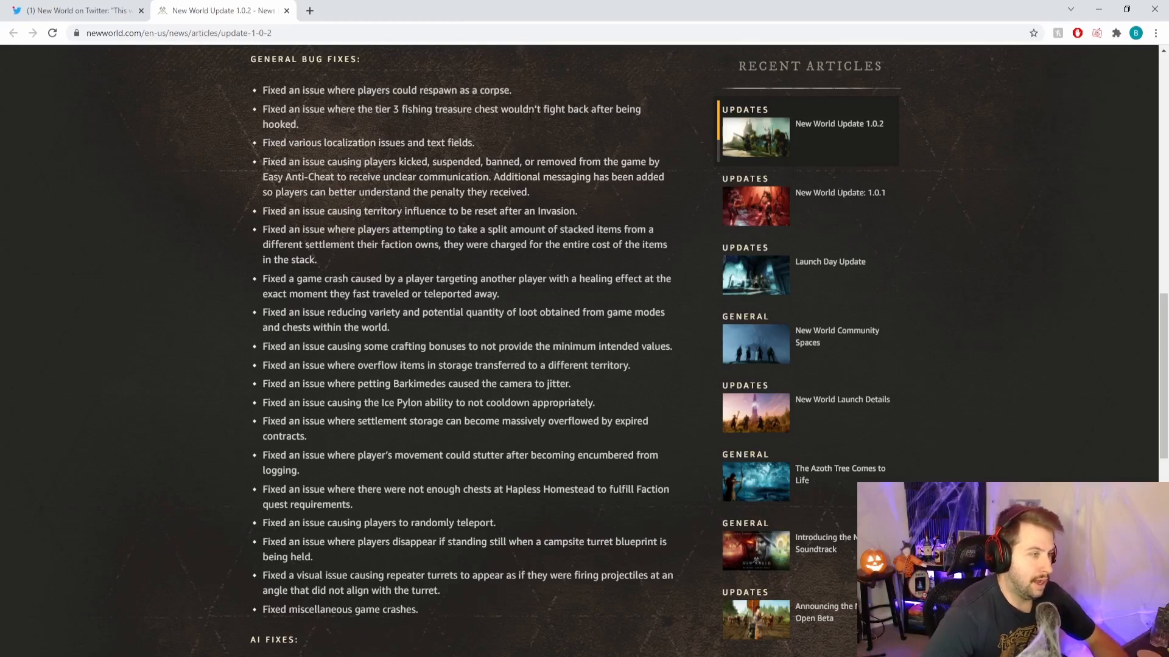
# Scroll to the AI Fixes start and highlight the territory influence reset after Invasion fix
pyautogui.scroll(-3)
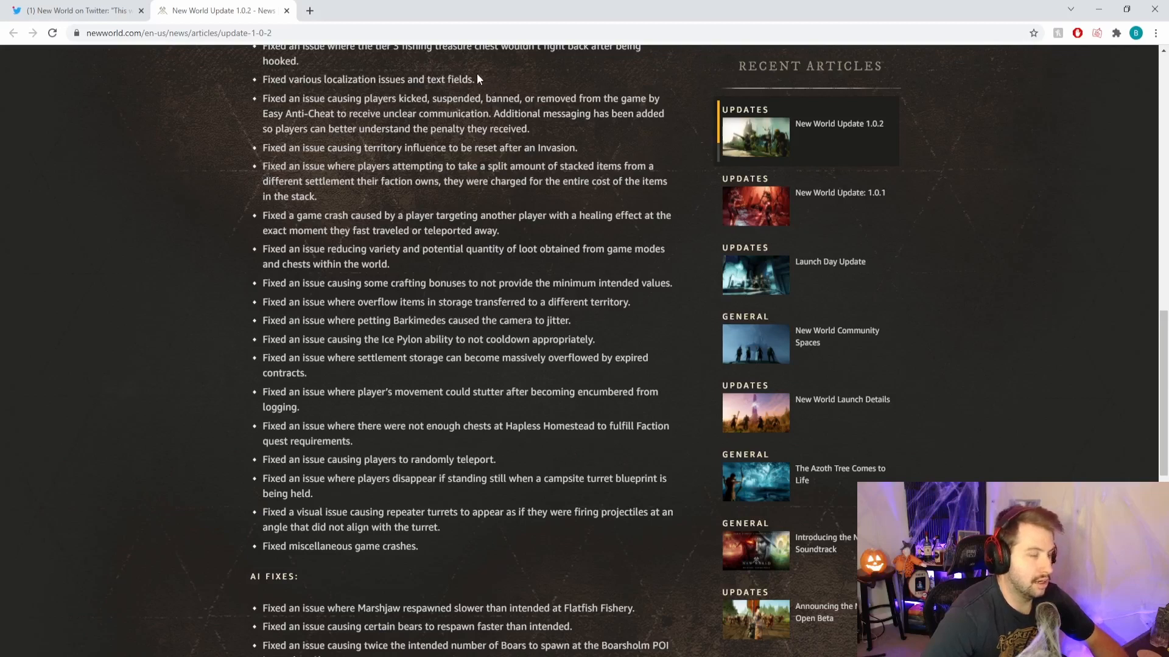
pyautogui.moveTo(486, 82)
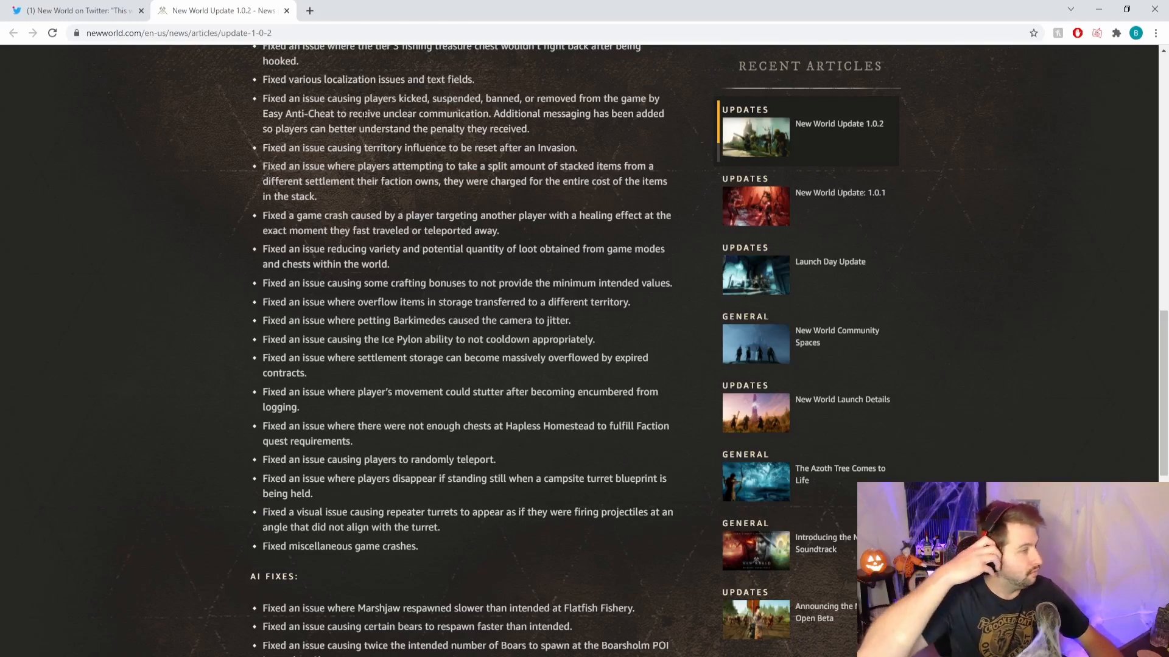
pyautogui.moveTo(408, 69)
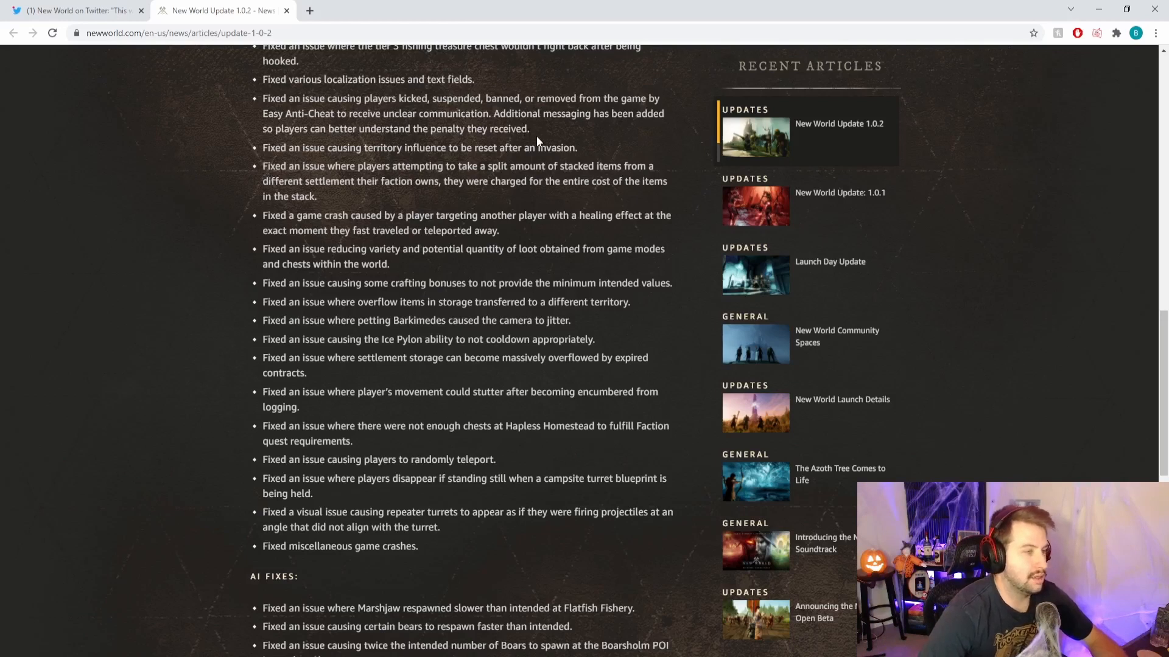
pyautogui.moveTo(363, 97); pyautogui.dragTo(529, 128)
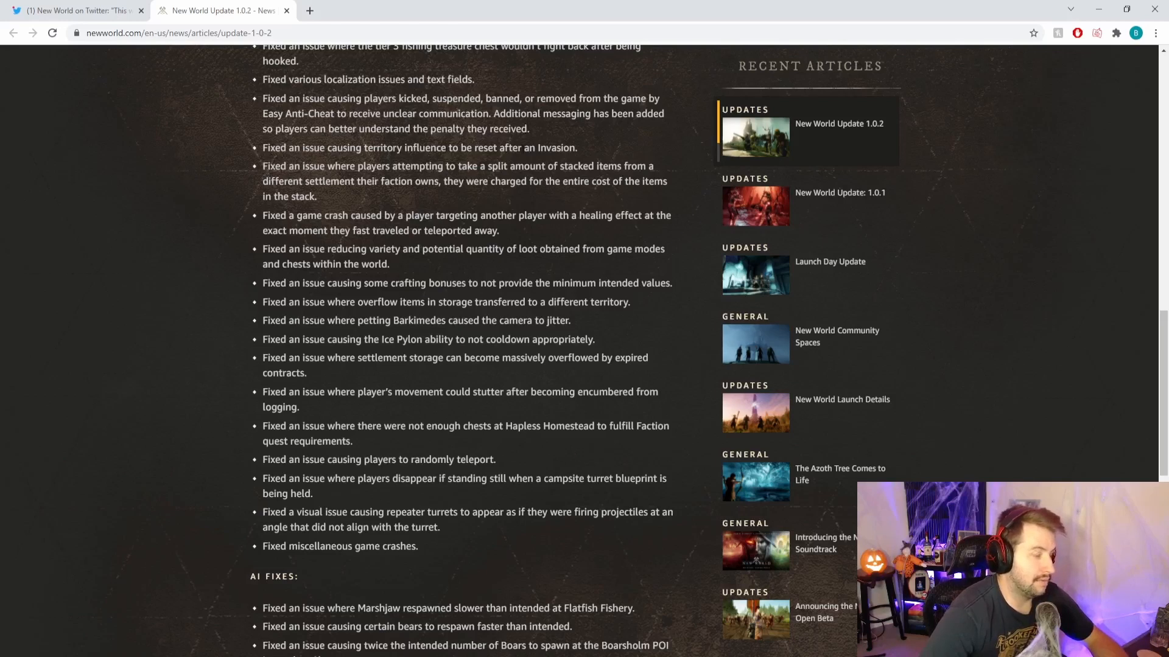
pyautogui.moveTo(303, 147); pyautogui.dragTo(576, 147)
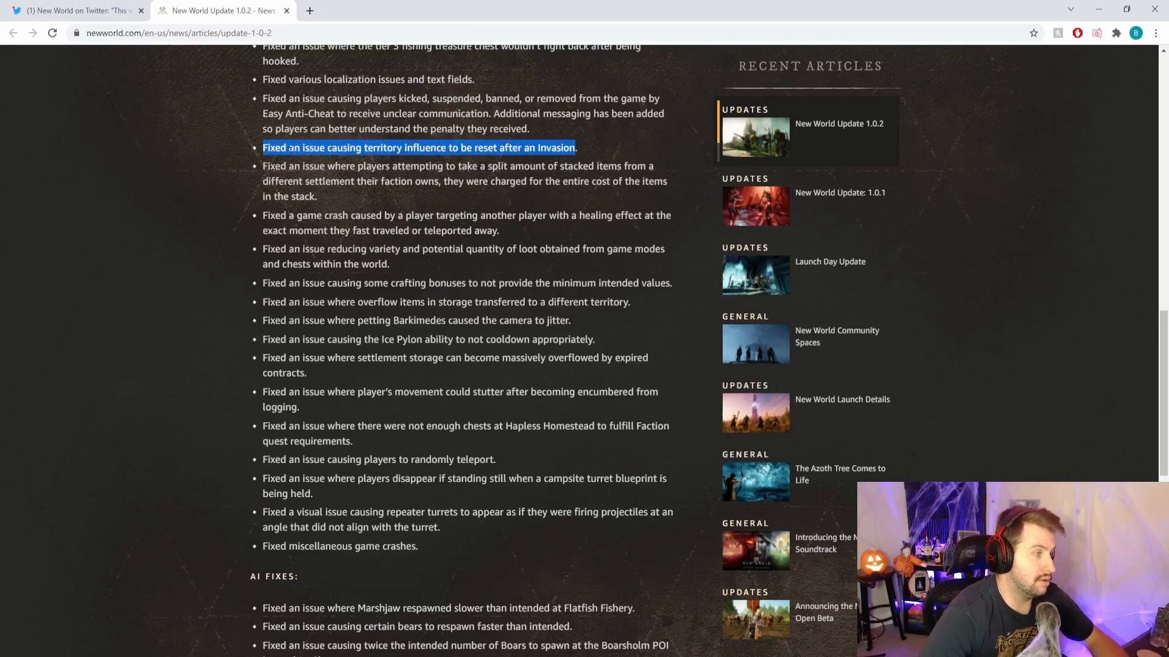
# Clear the highlight on the territory influence fix
pyautogui.click(447, 147)
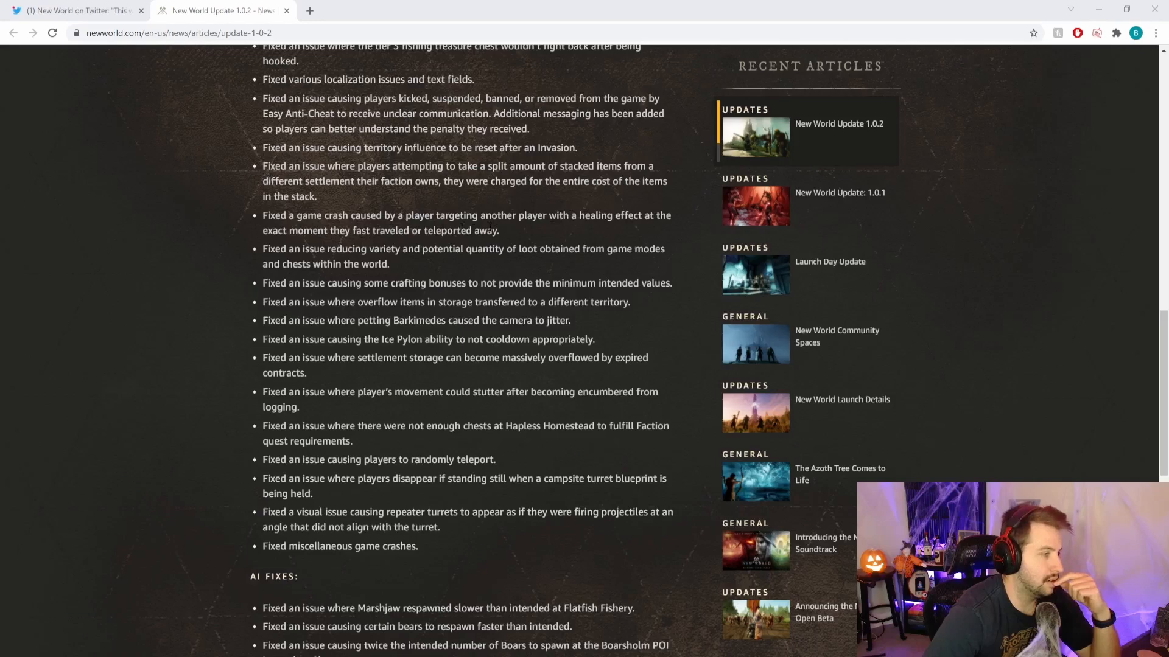
# Scroll through AI Fixes down to the Store Fixes armor skin color entries
pyautogui.scroll(-3)
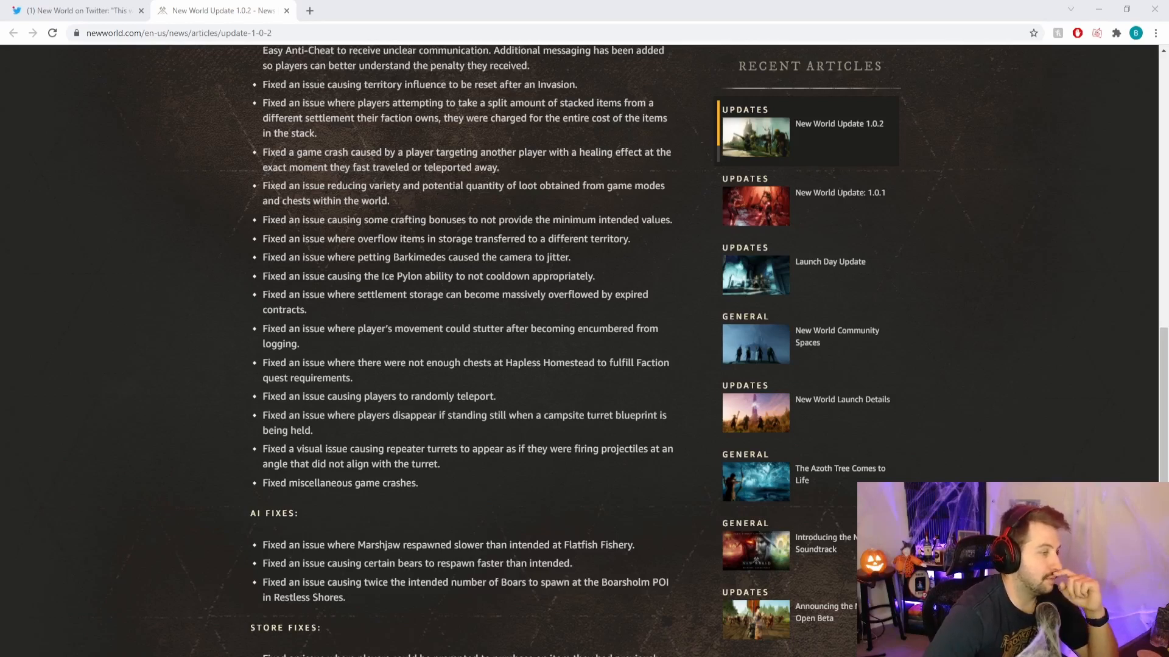
pyautogui.moveTo(573, 199)
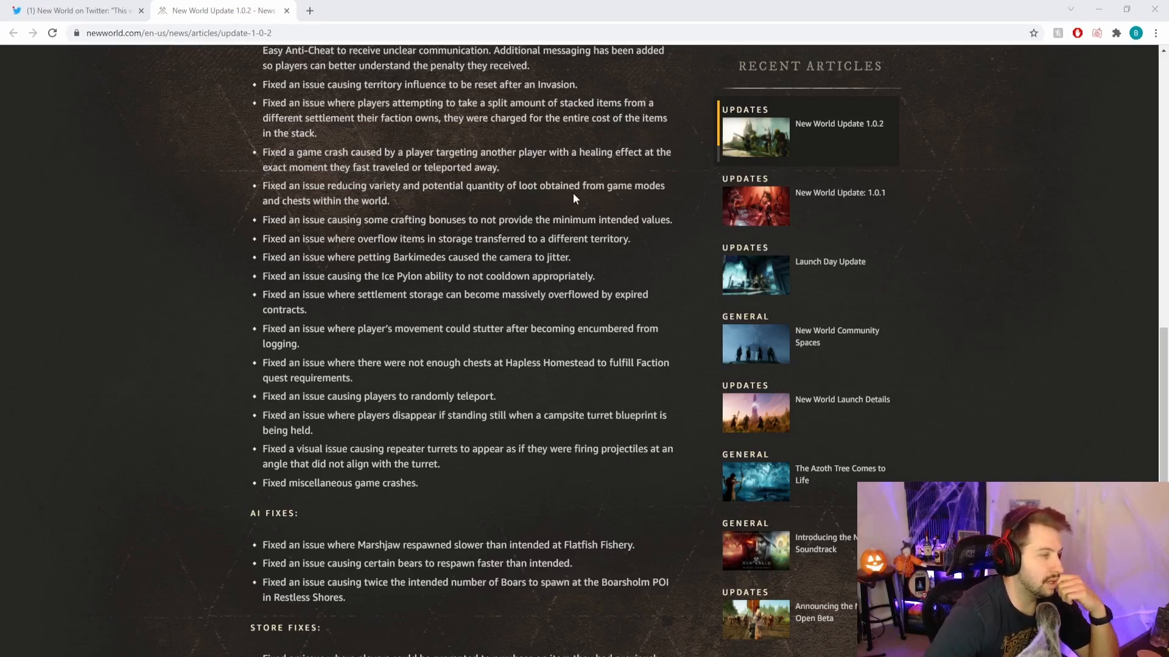
pyautogui.moveTo(394, 204)
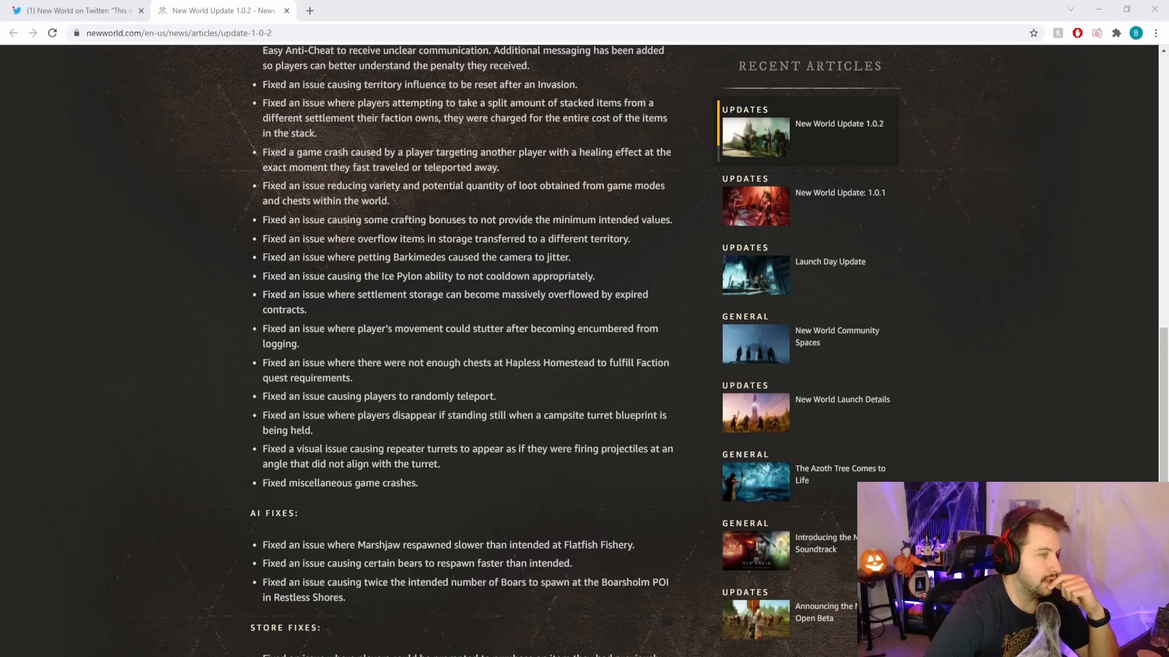
pyautogui.scroll(-3)
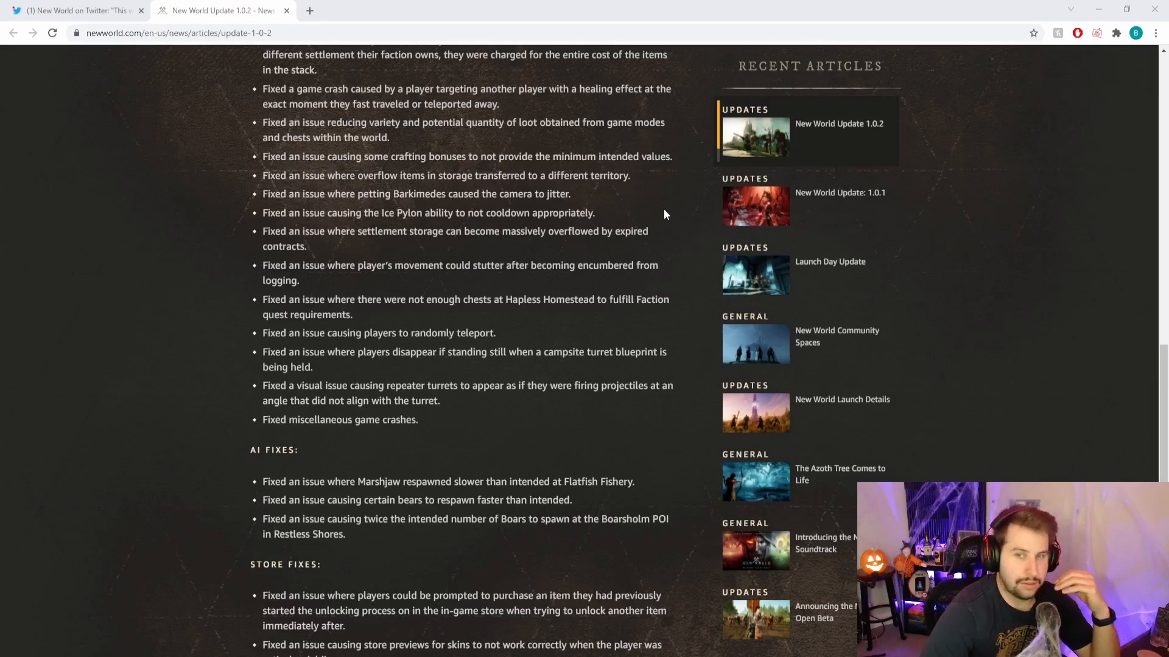
pyautogui.moveTo(668, 213)
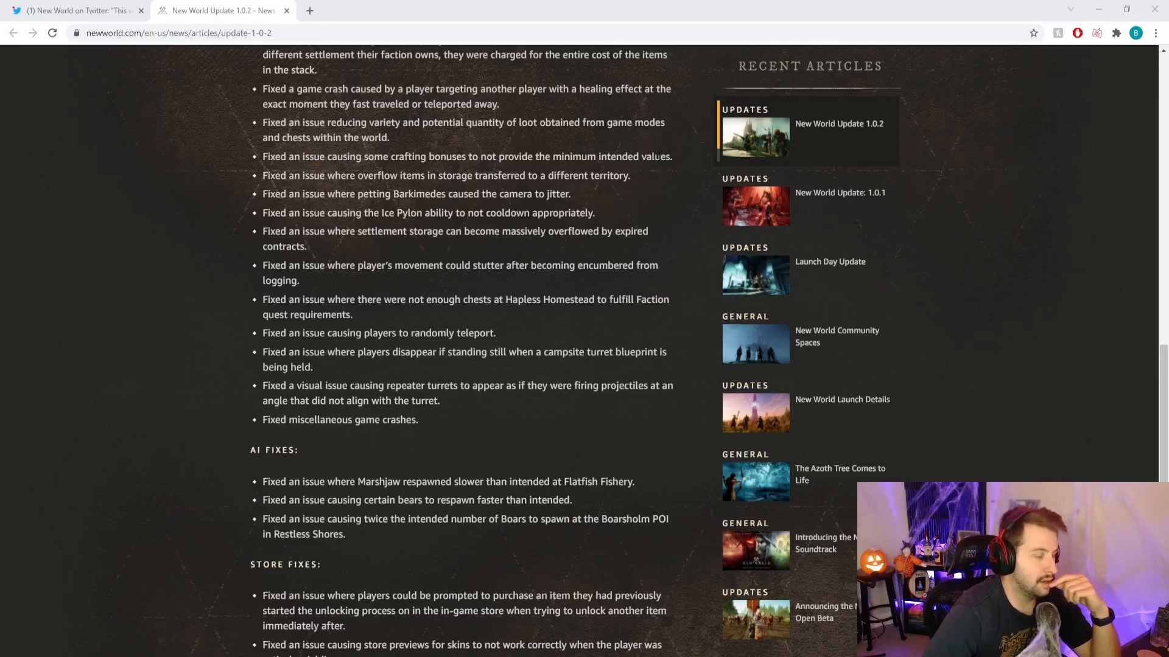
pyautogui.moveTo(423, 157); pyautogui.dragTo(473, 158)
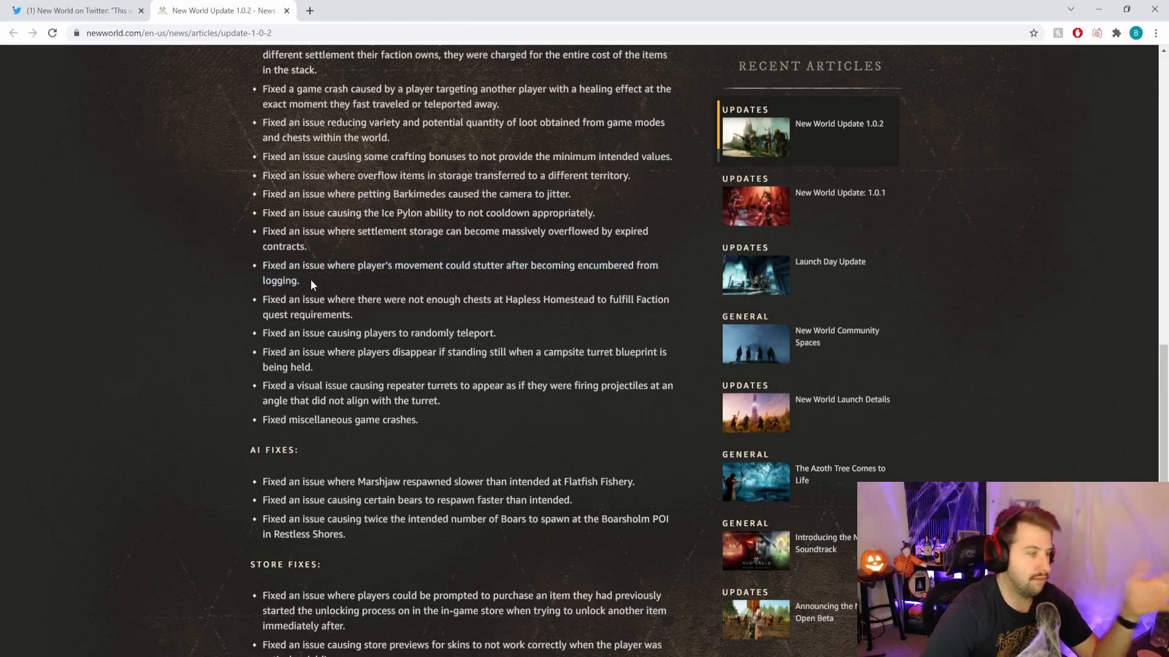
pyautogui.moveTo(333, 287)
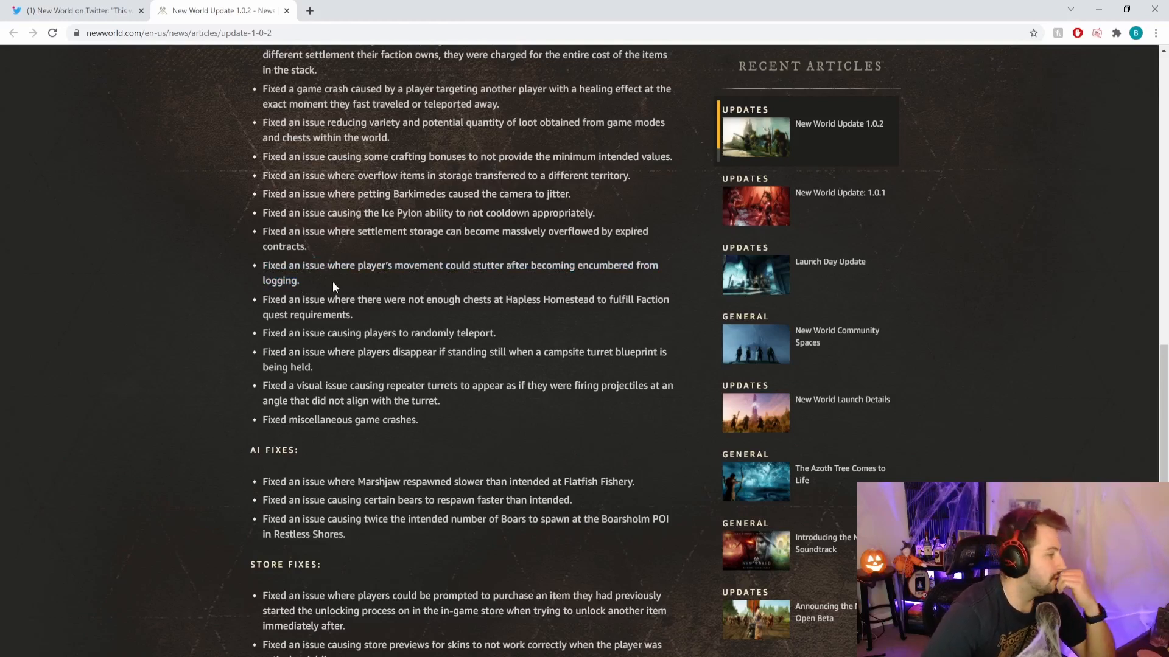
pyautogui.moveTo(358, 312)
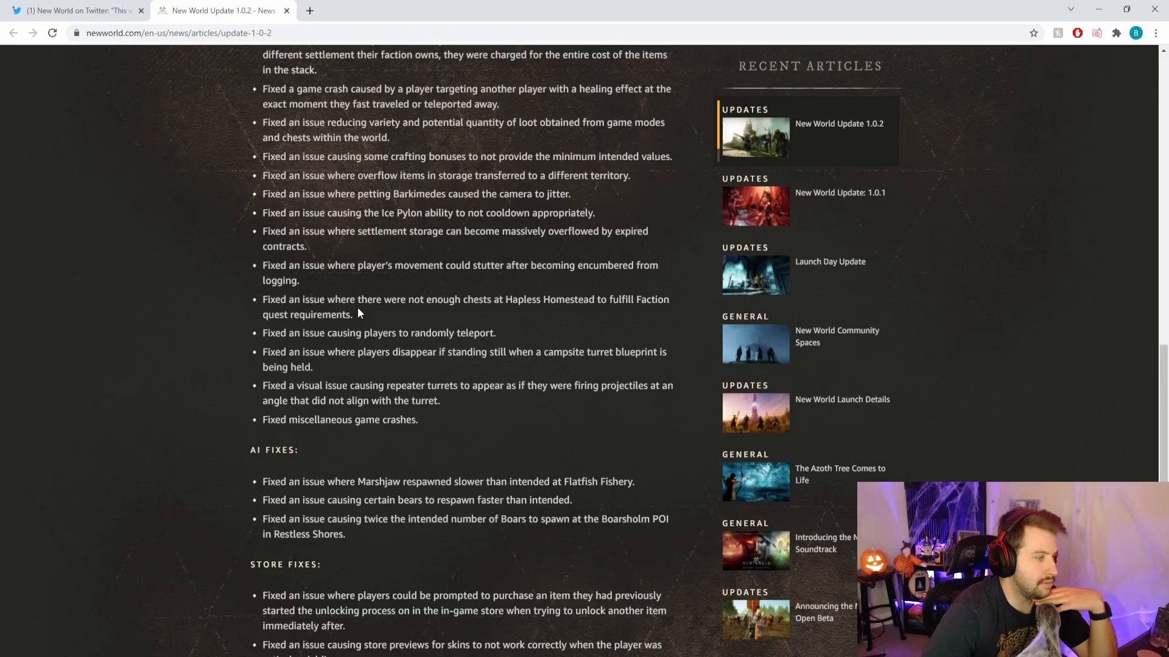
pyautogui.scroll(-3)
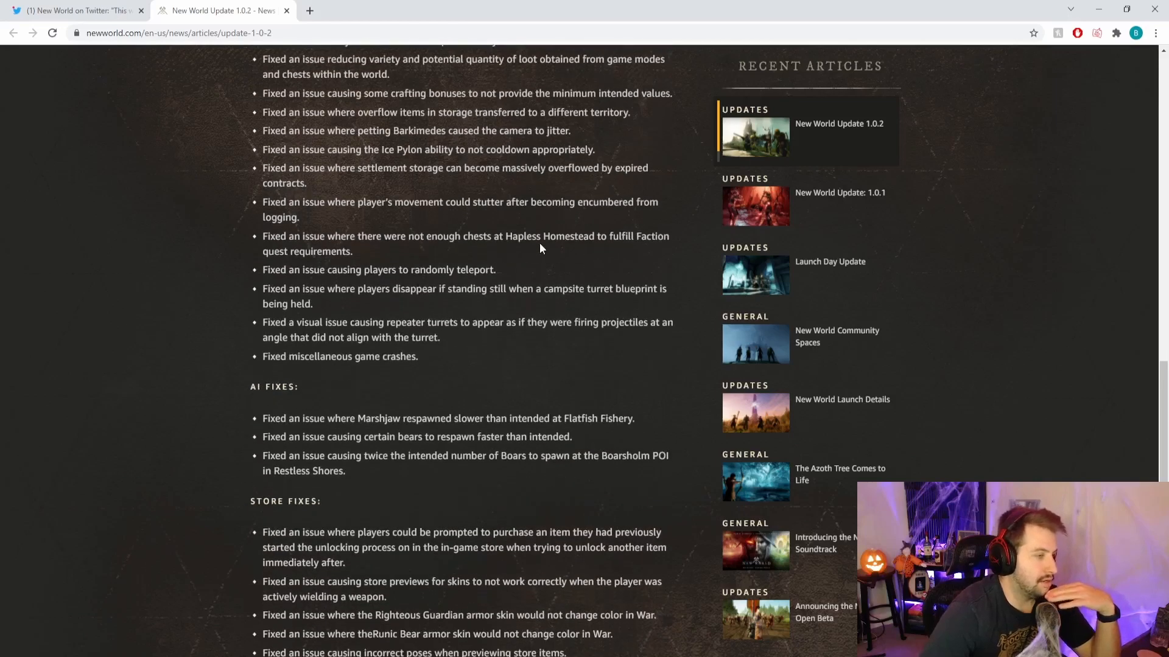
# Scroll to the complete Store Fixes list and the closing 'see you in Aeternum' line
pyautogui.scroll(-3)
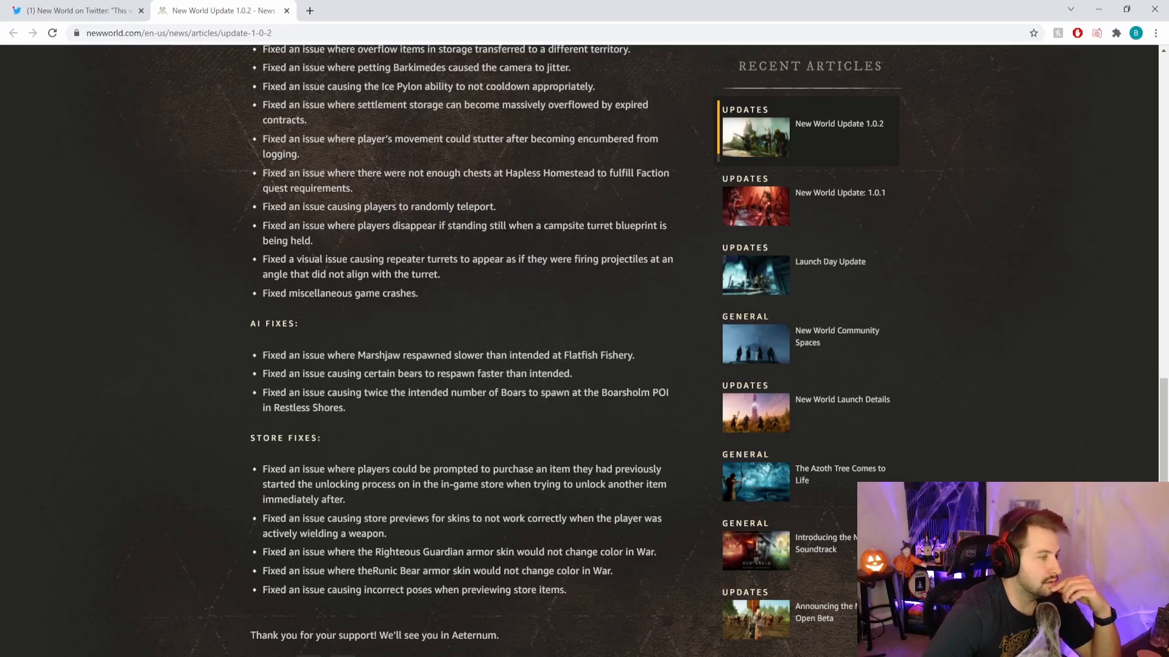
pyautogui.moveTo(503, 276)
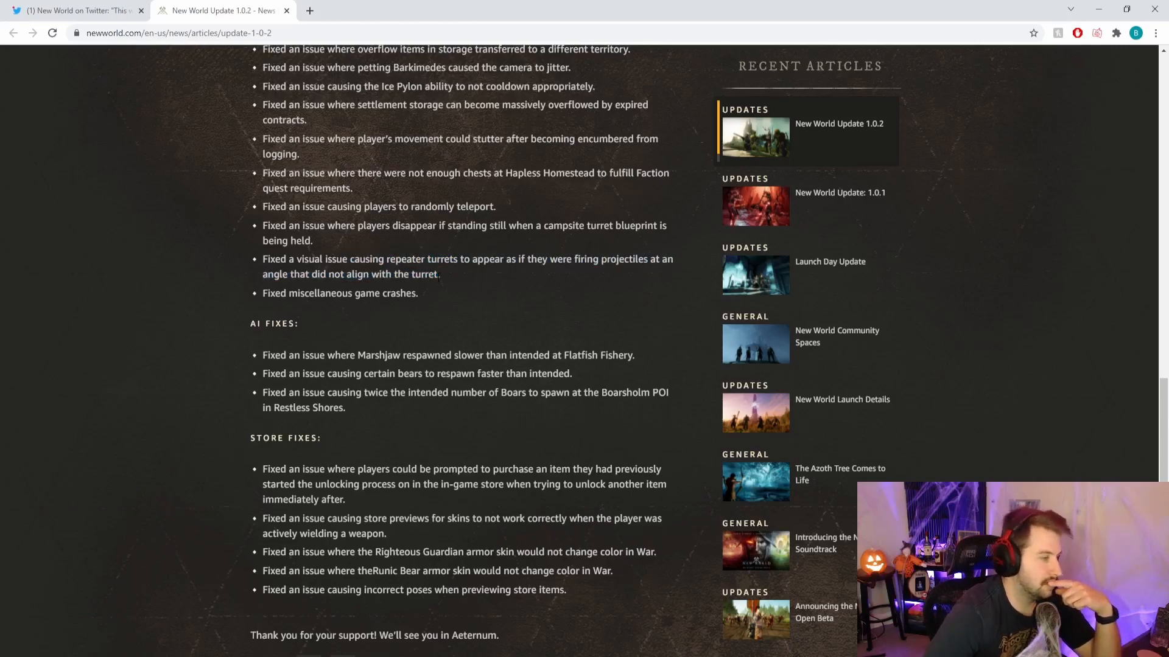
# Scroll to the article's end with the Share icons and Next link
pyautogui.scroll(-3)
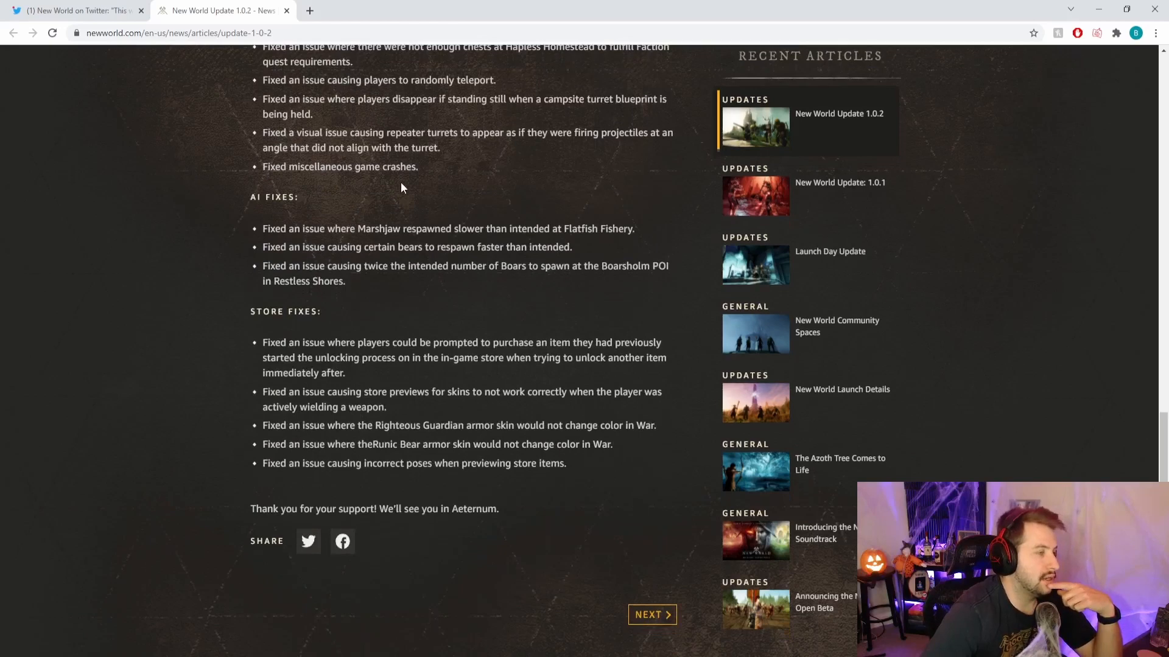
pyautogui.moveTo(428, 178)
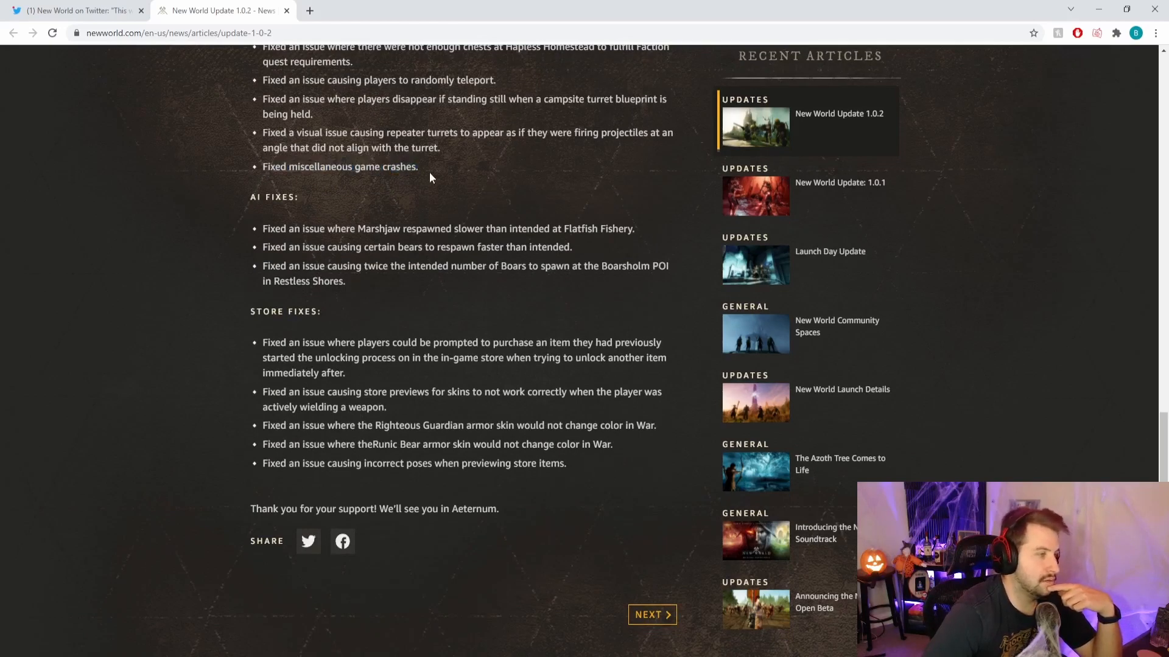
pyautogui.moveTo(414, 186)
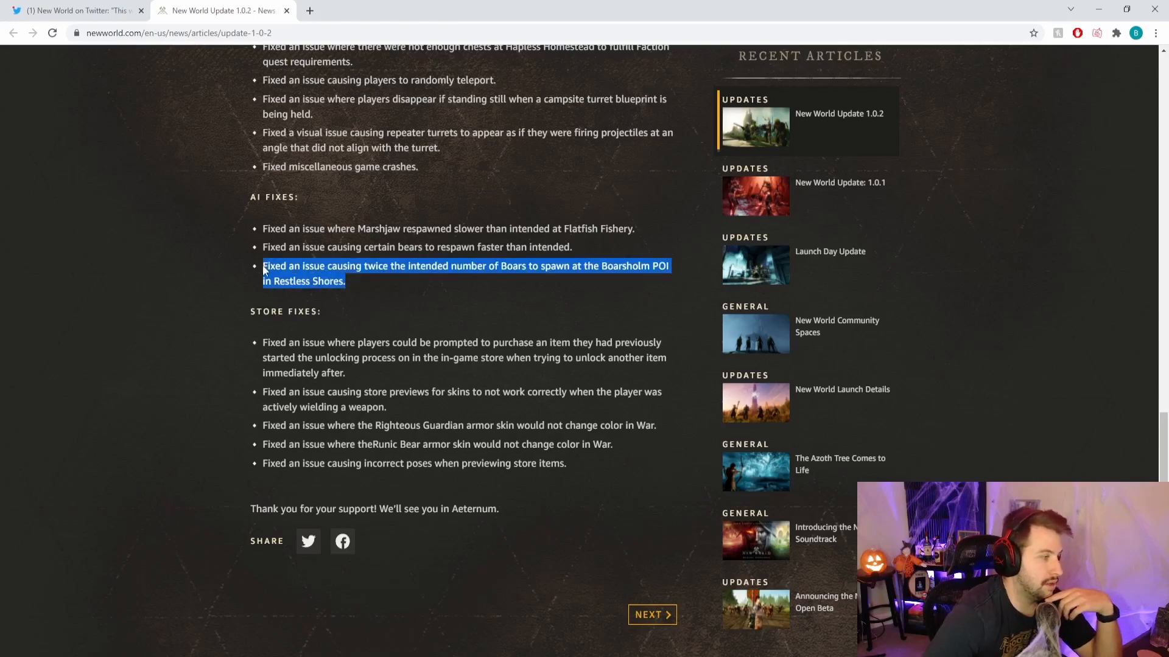
# Clear the highlight on the Boarsholm POI boar-spawn fix
pyautogui.click(396, 291)
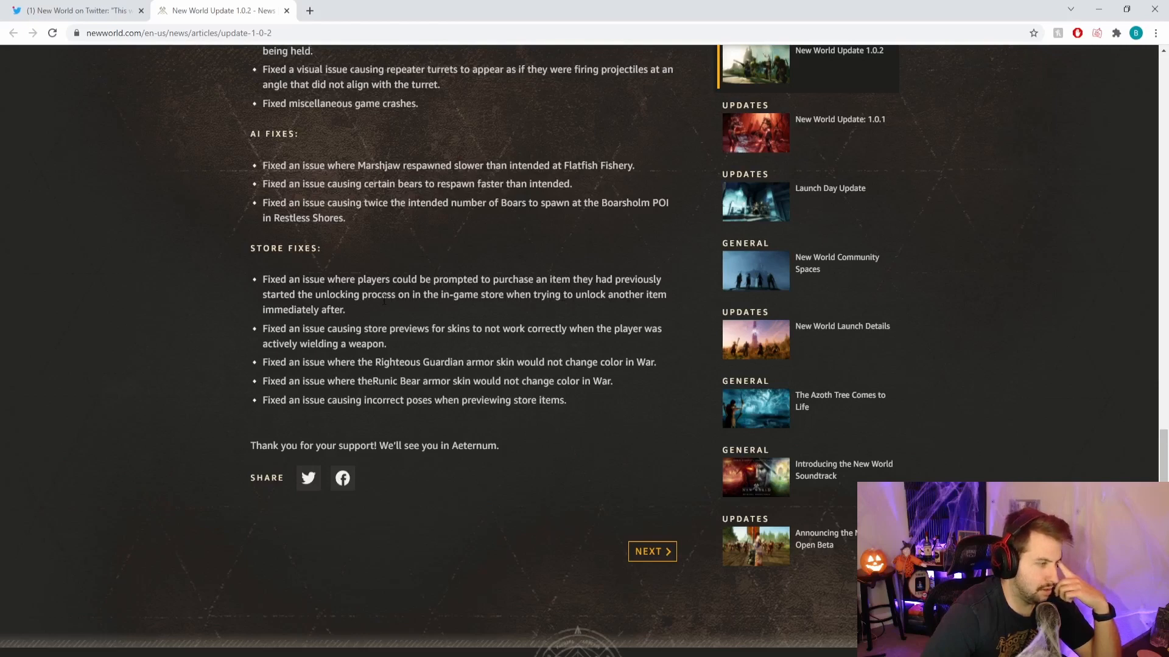
# Scroll back up from Store Fixes to the release-time note, greeting and Faction Missions
pyautogui.moveTo(343, 294); pyautogui.dragTo(345, 310)
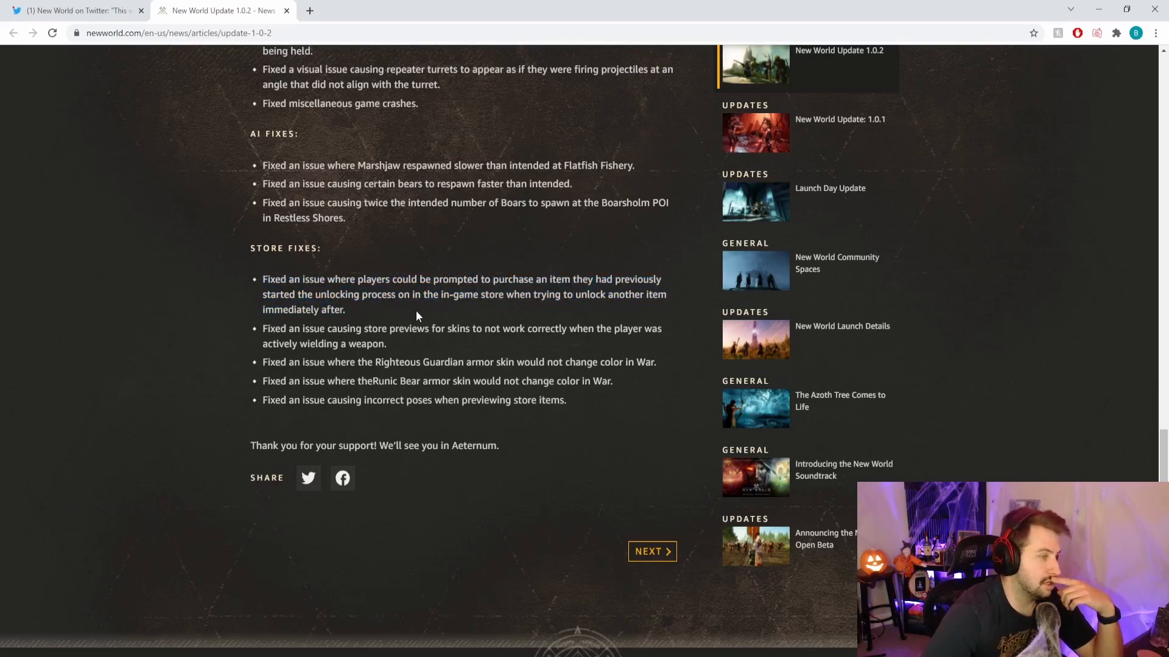
pyautogui.moveTo(410, 308)
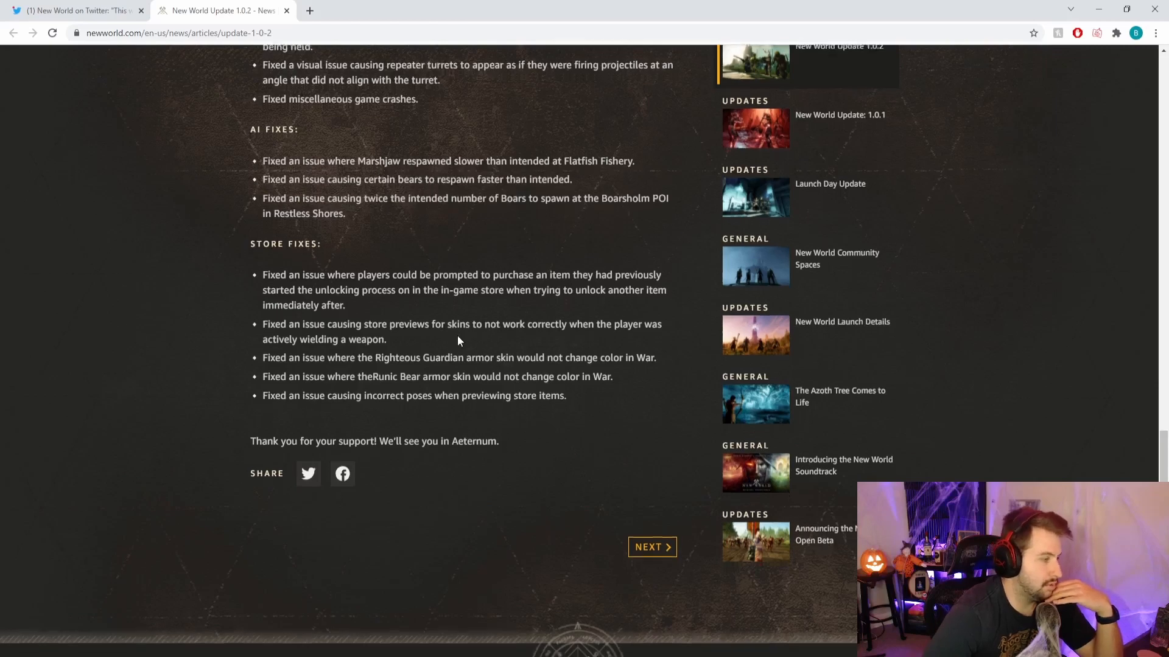
pyautogui.scroll(-3)
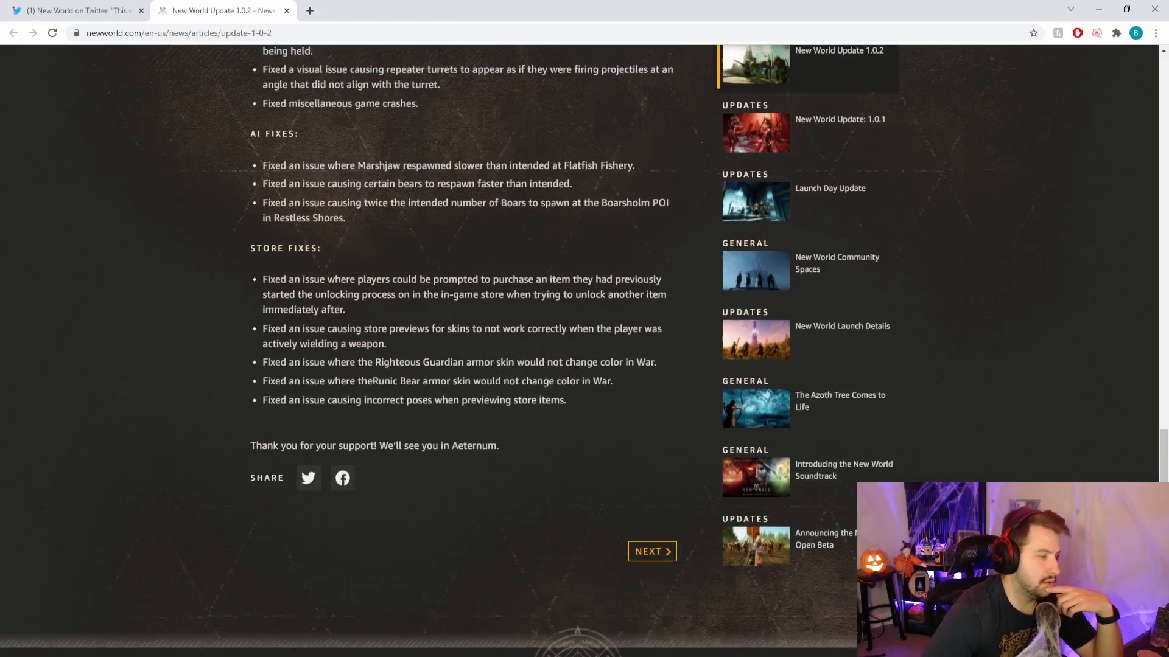
pyautogui.moveTo(289, 328); pyautogui.dragTo(566, 401)
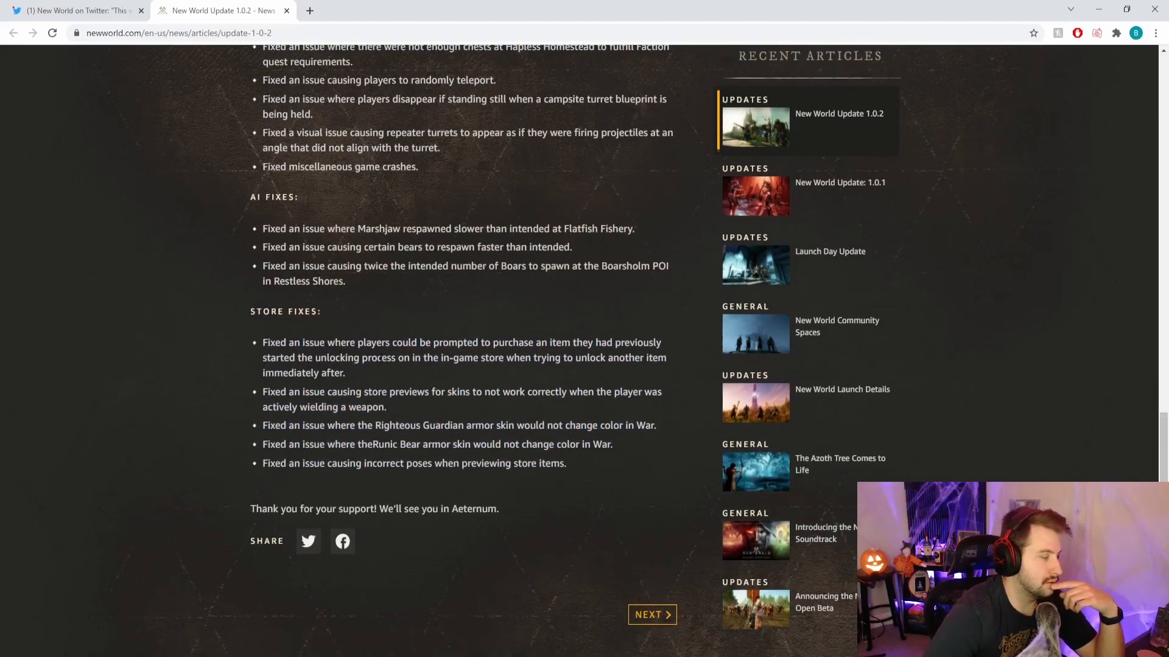
pyautogui.scroll(3)
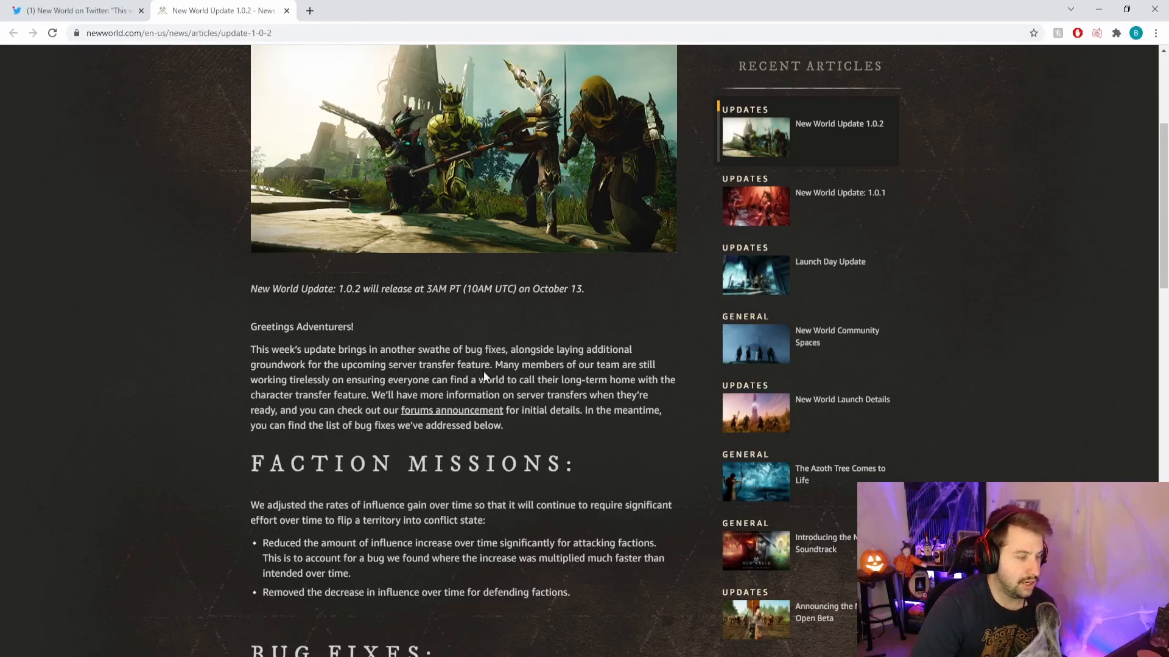
# Scroll past Faction Missions to the start of General Bug Fixes and clear the accidental text selection
pyautogui.scroll(-3)
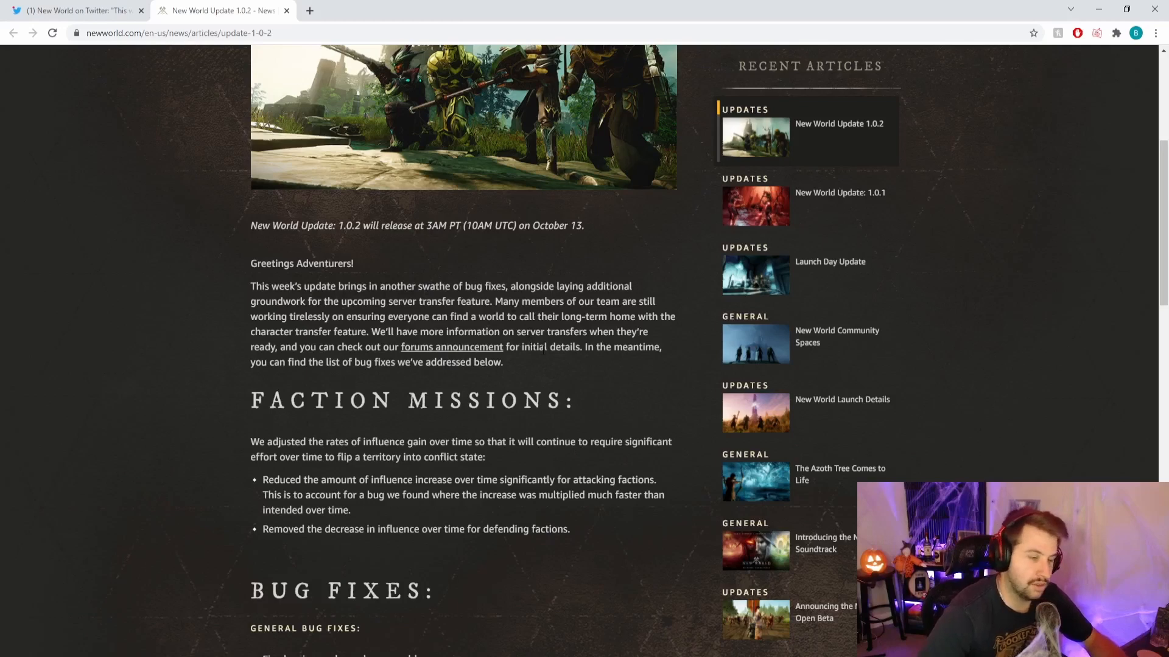
pyautogui.scroll(-3)
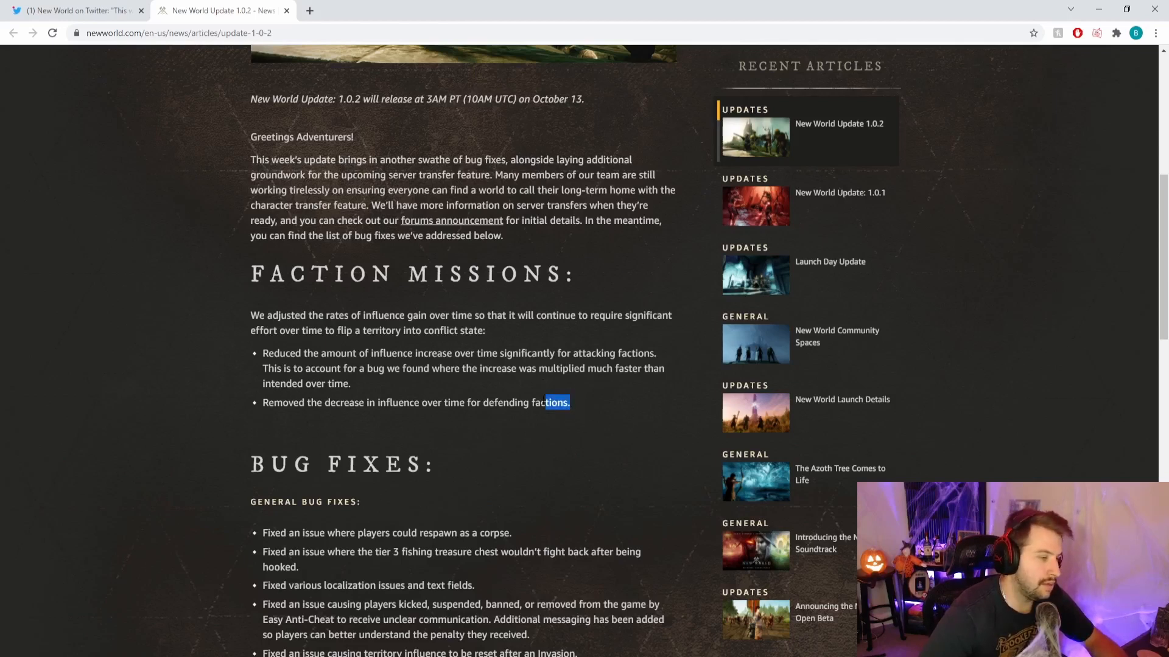
pyautogui.click(575, 409)
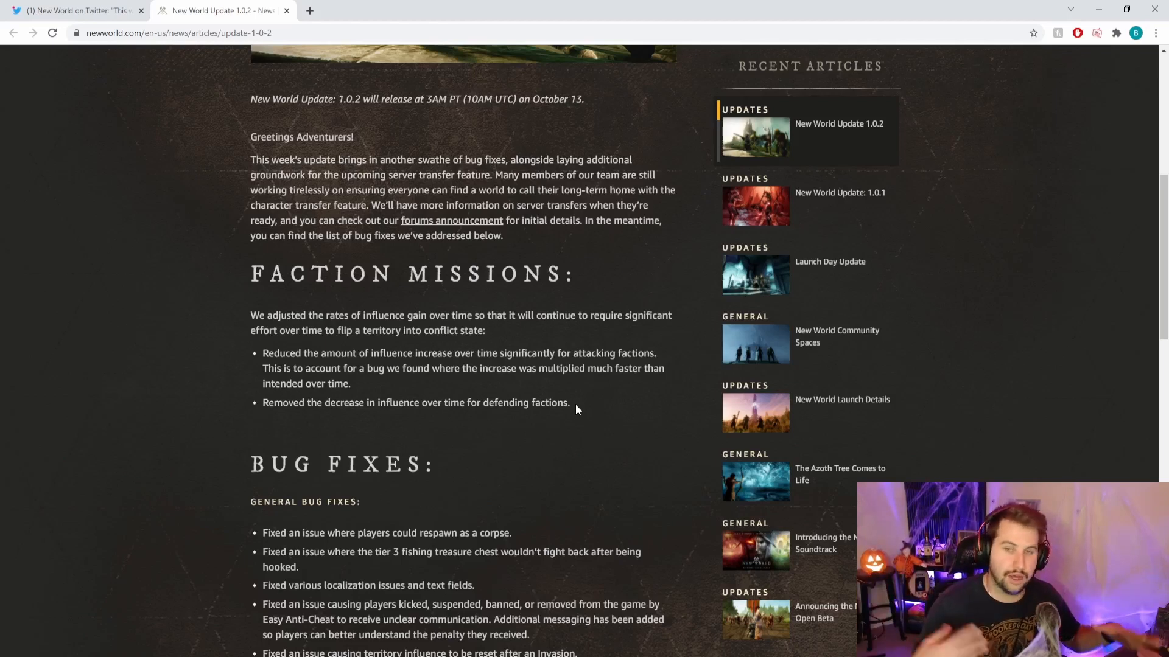
pyautogui.moveTo(604, 345)
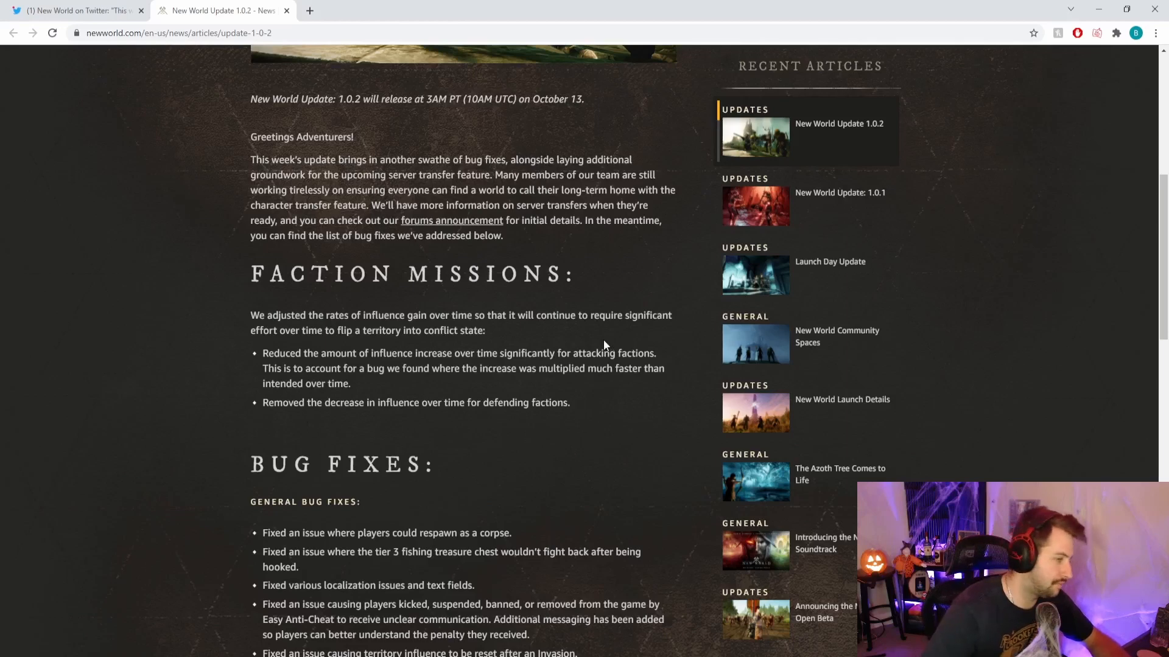
# Scroll the article down through the General Bug Fixes list toward AI Fixes and Store Fixes
pyautogui.scroll(-3)
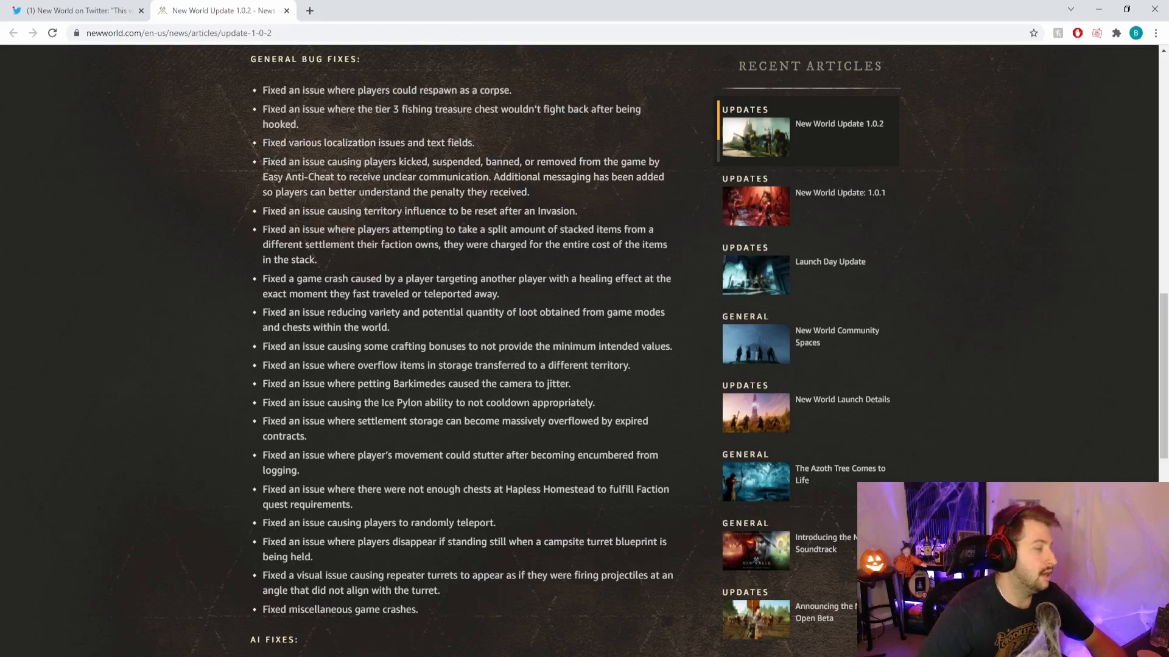
pyautogui.moveTo(420, 155)
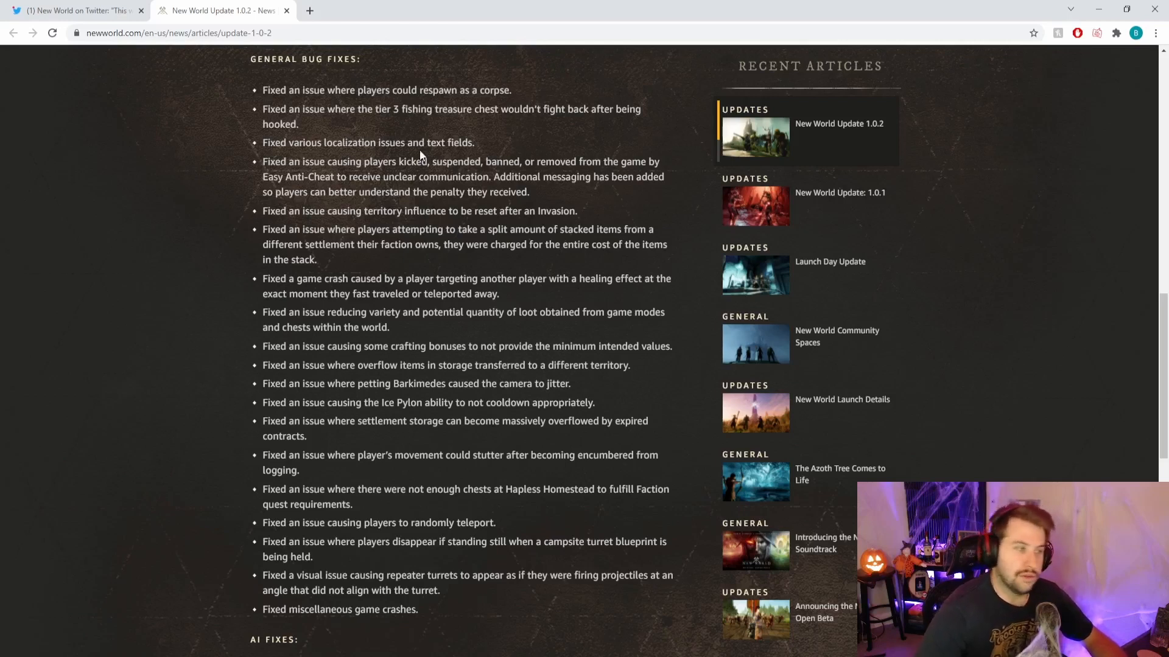
pyautogui.moveTo(503, 139)
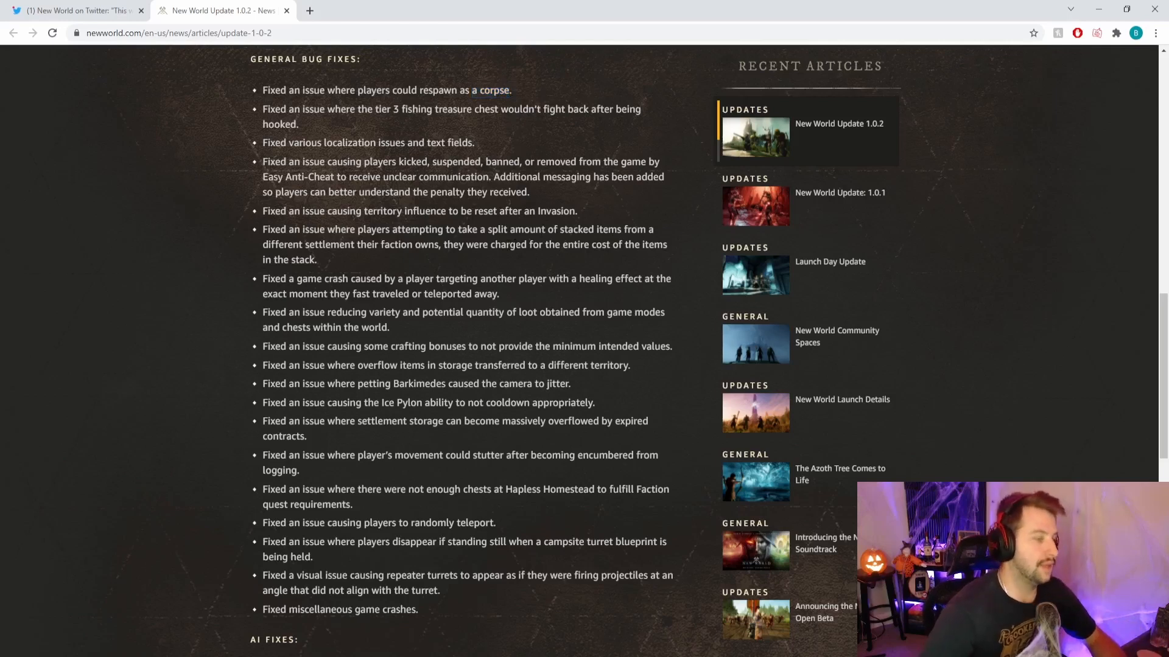
pyautogui.moveTo(553, 271)
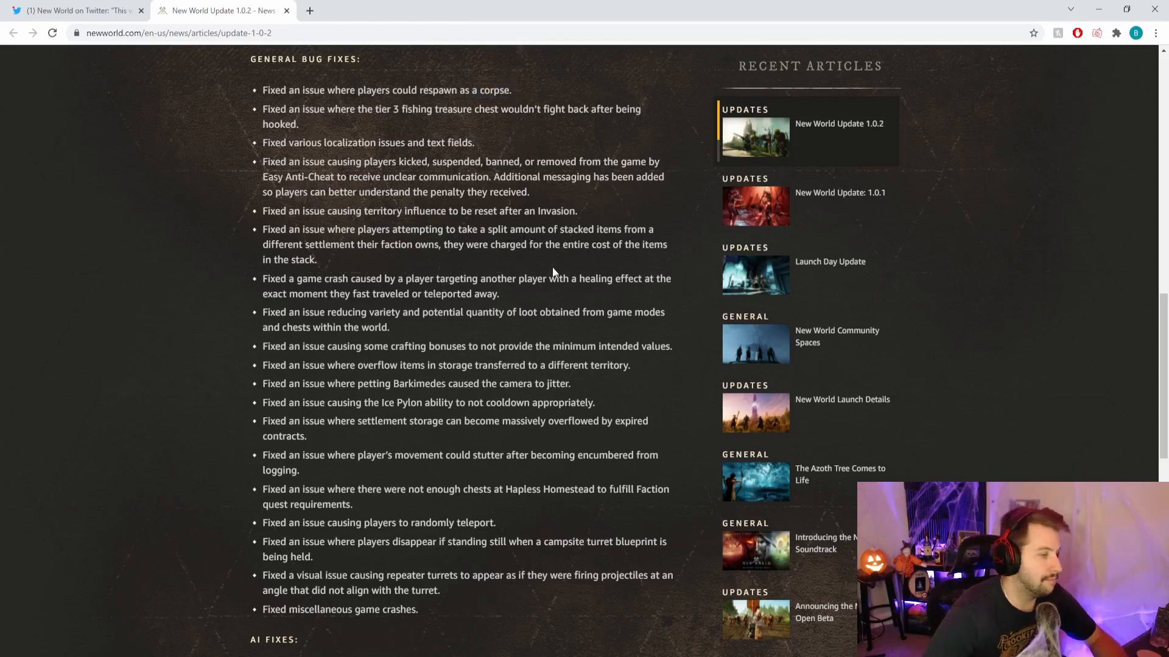
pyautogui.scroll(-3)
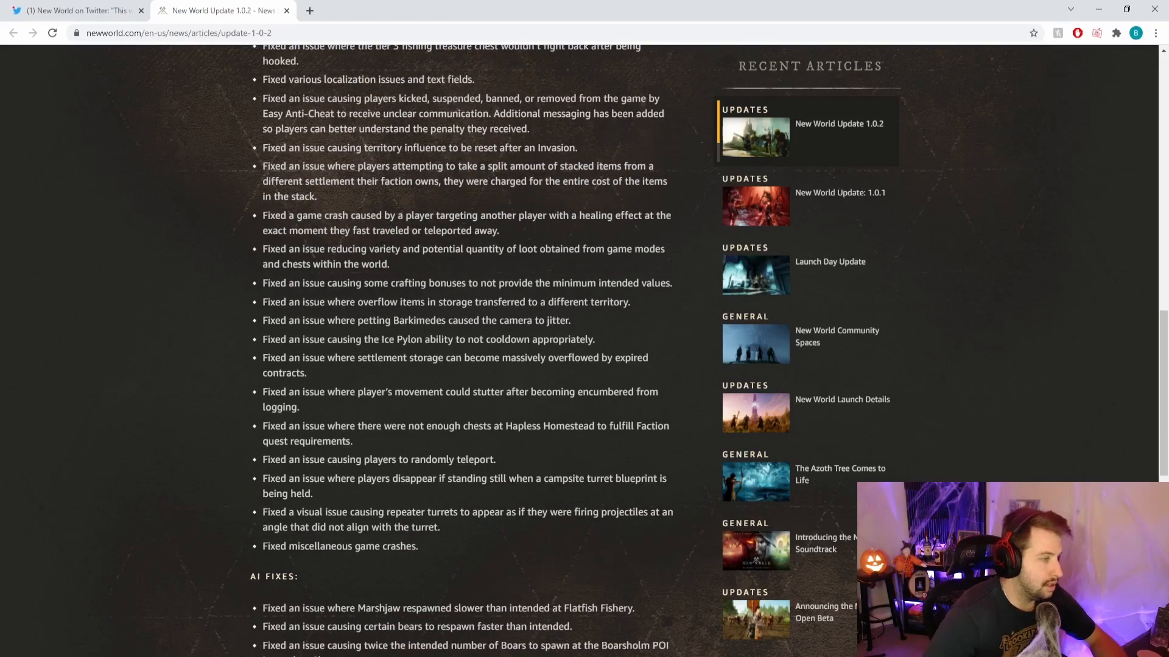
pyautogui.moveTo(373, 447)
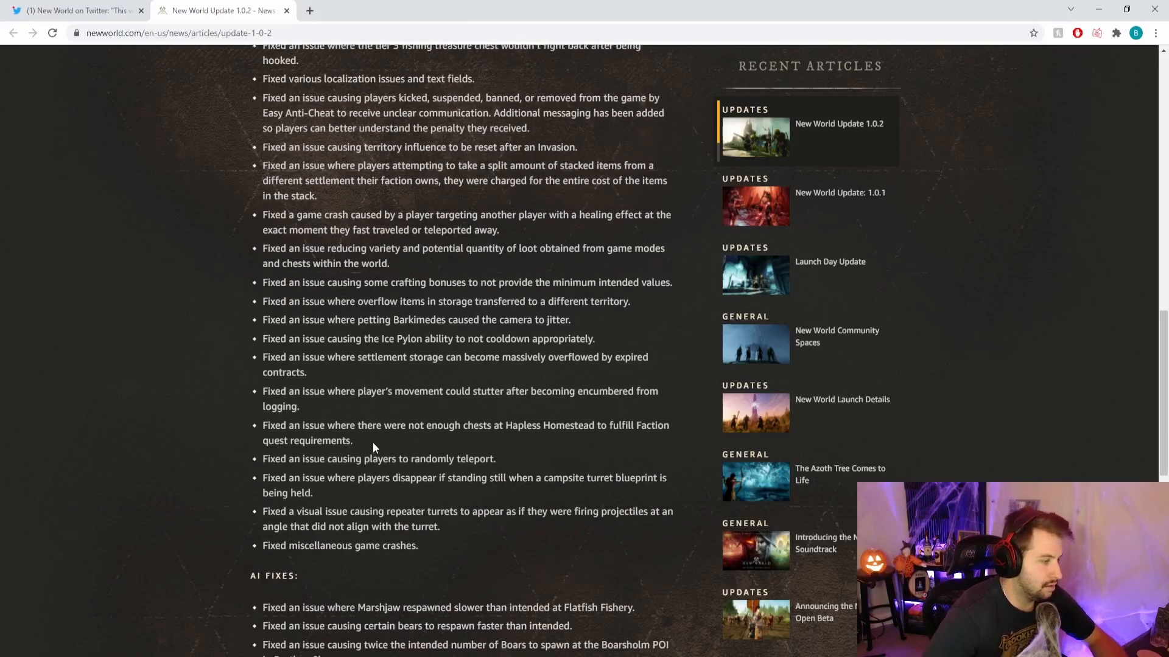
pyautogui.scroll(-3)
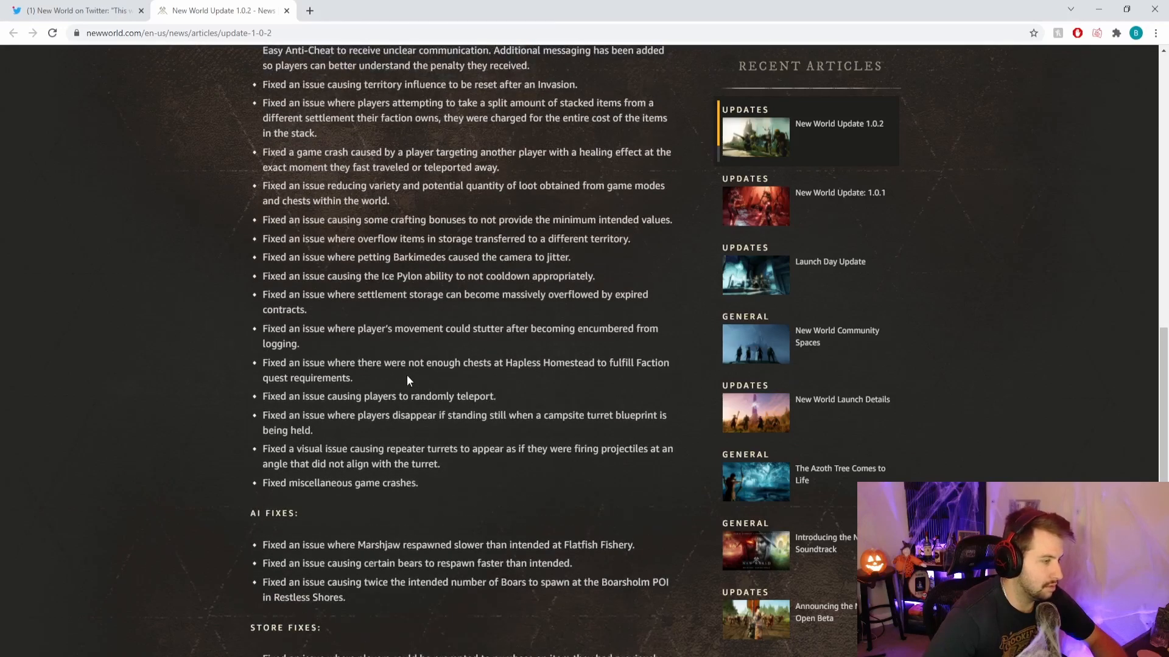
pyautogui.moveTo(508, 401)
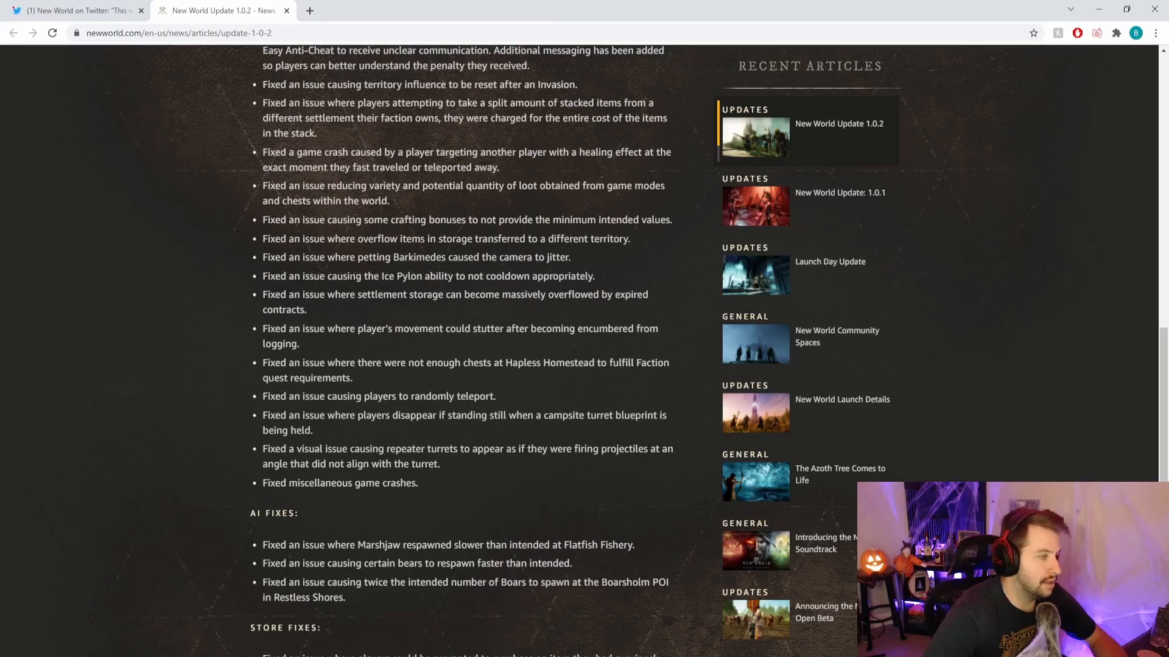
pyautogui.moveTo(543, 273)
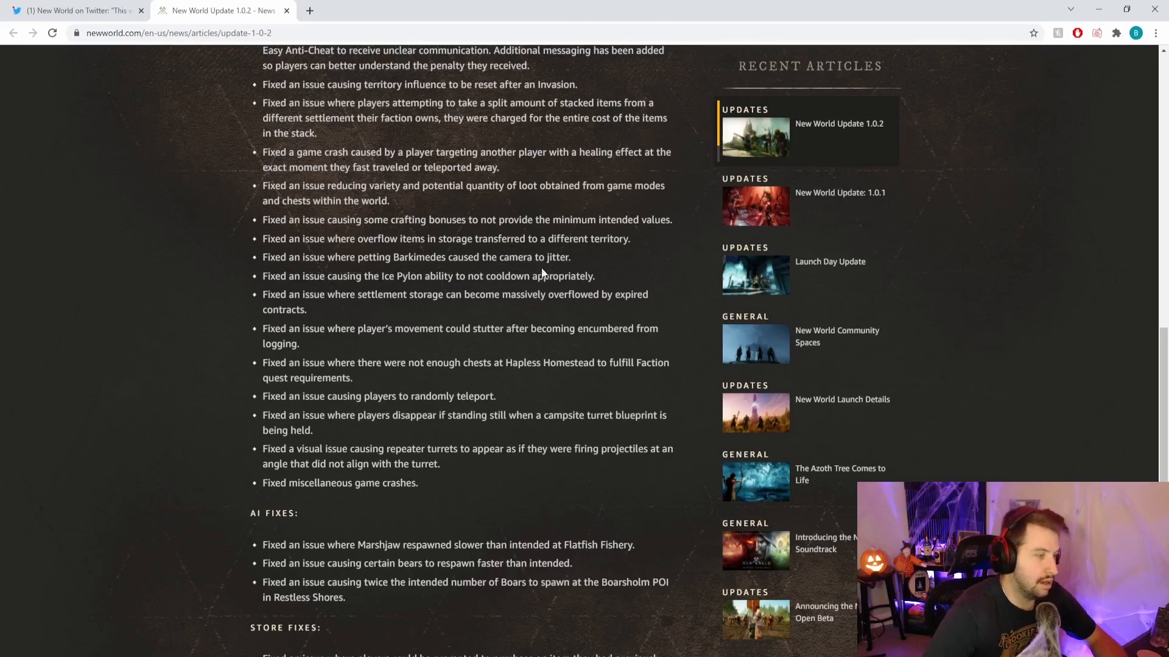
pyautogui.scroll(3)
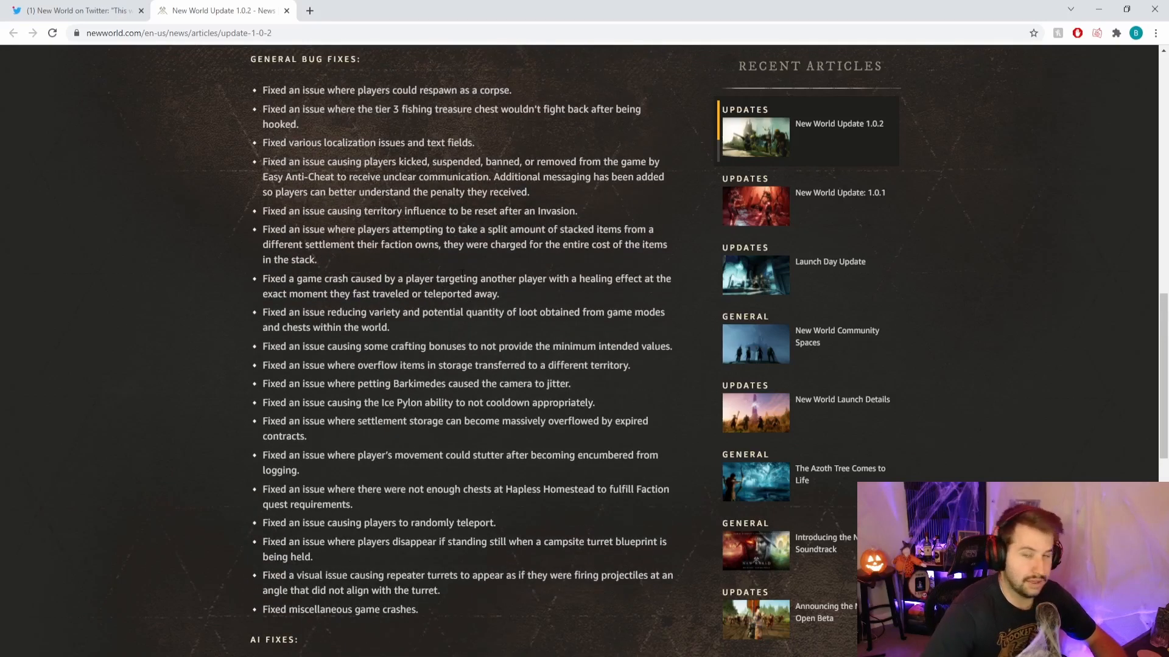
pyautogui.moveTo(458, 274)
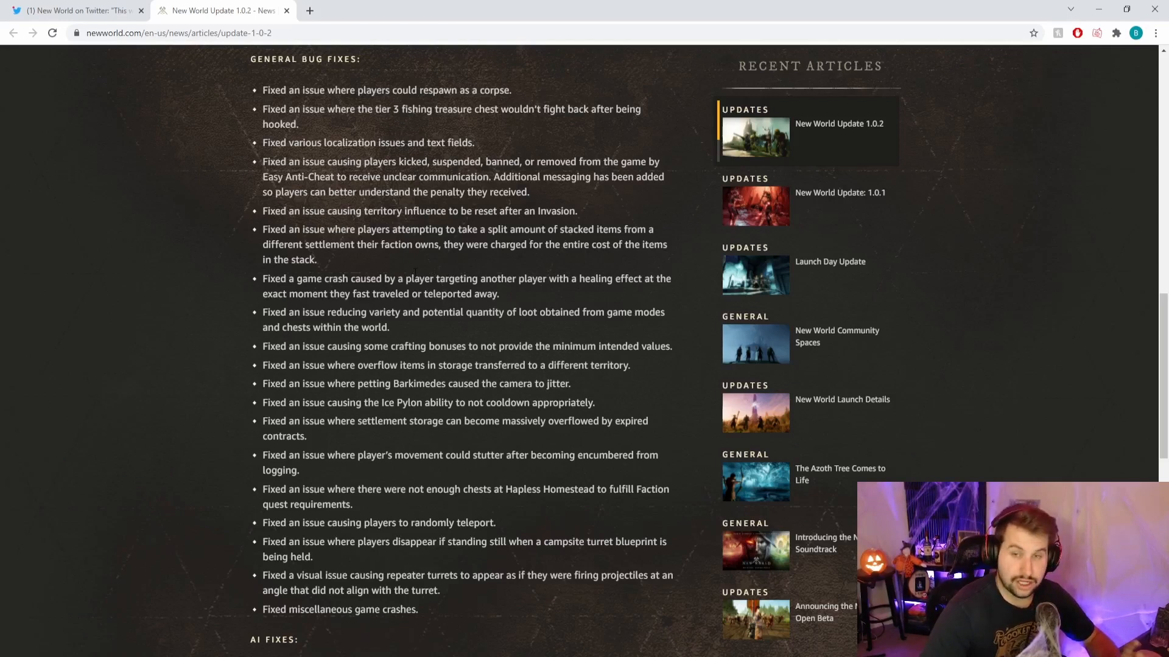
pyautogui.moveTo(379, 275)
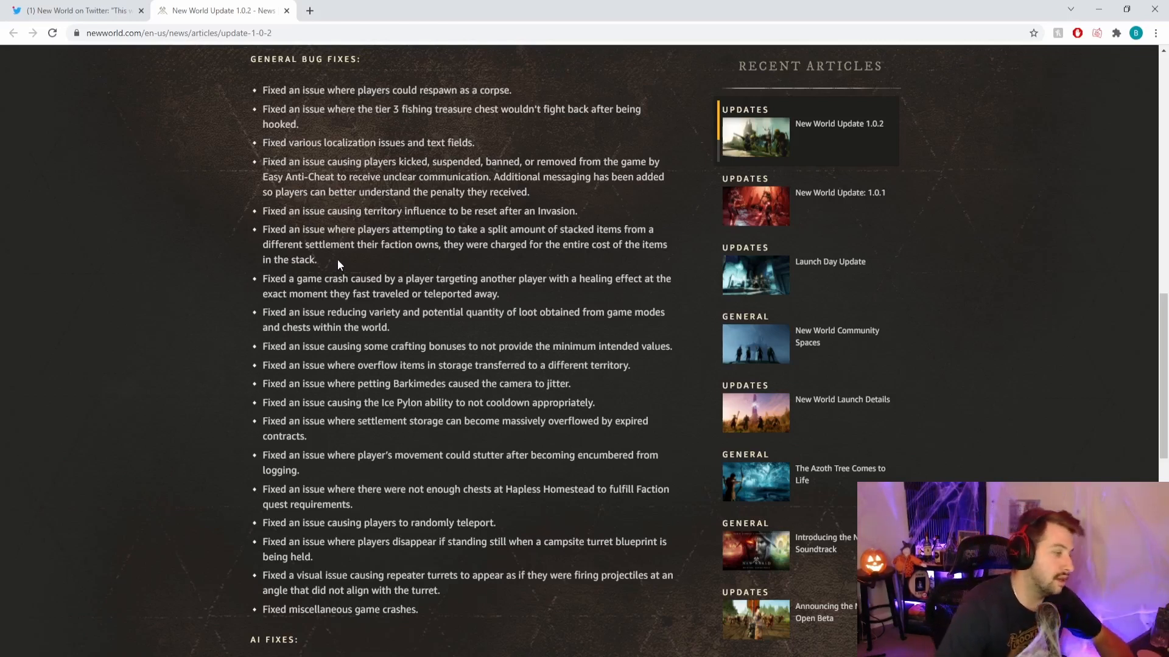
pyautogui.moveTo(351, 262)
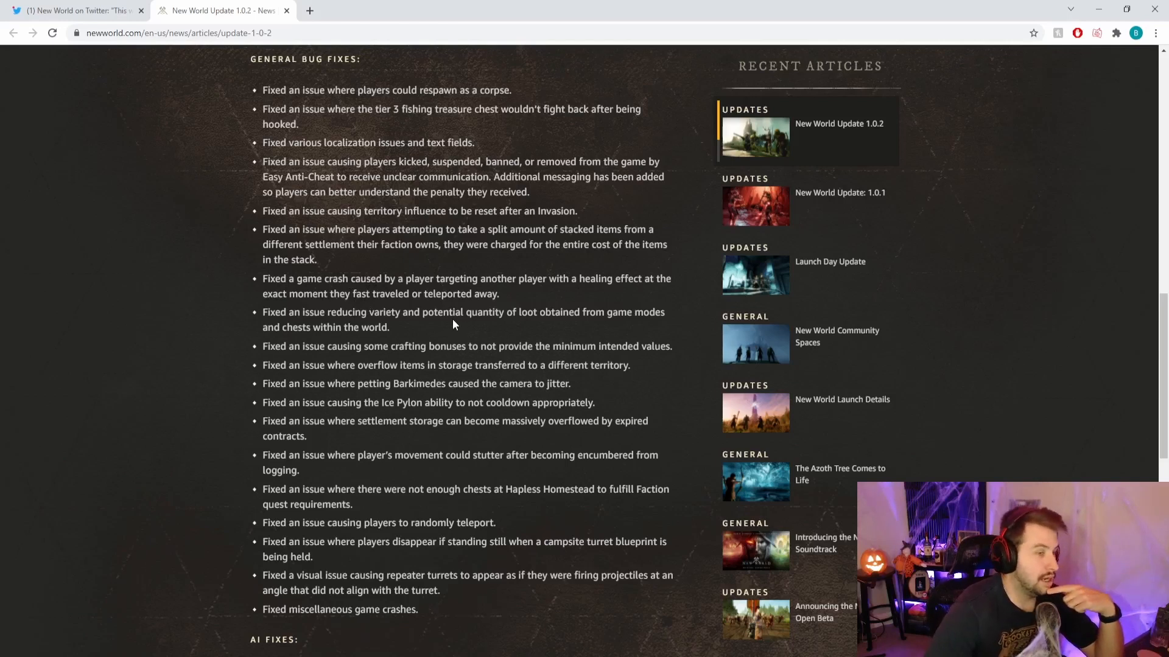
pyautogui.moveTo(436, 328)
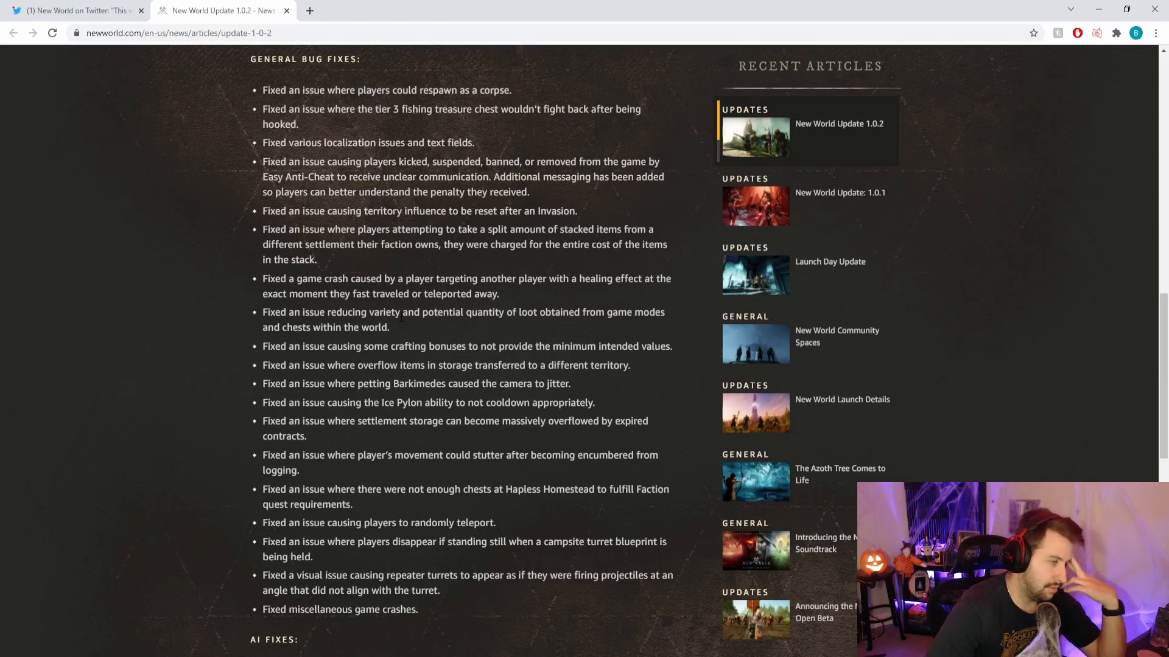
pyautogui.moveTo(415, 336)
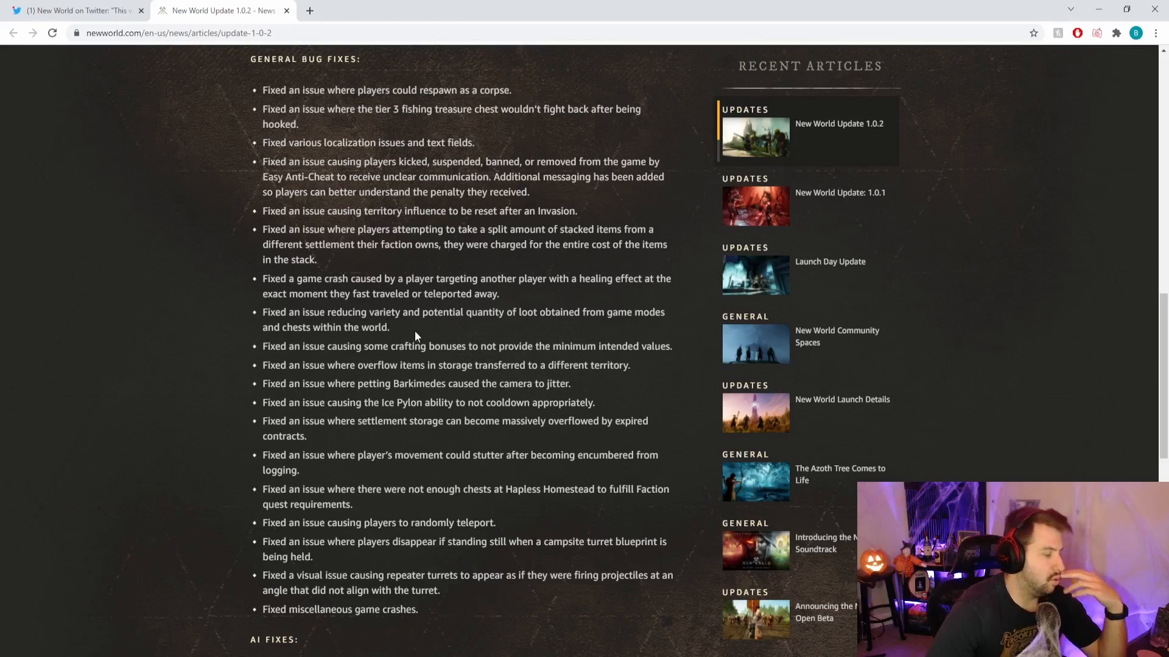
pyautogui.moveTo(428, 333)
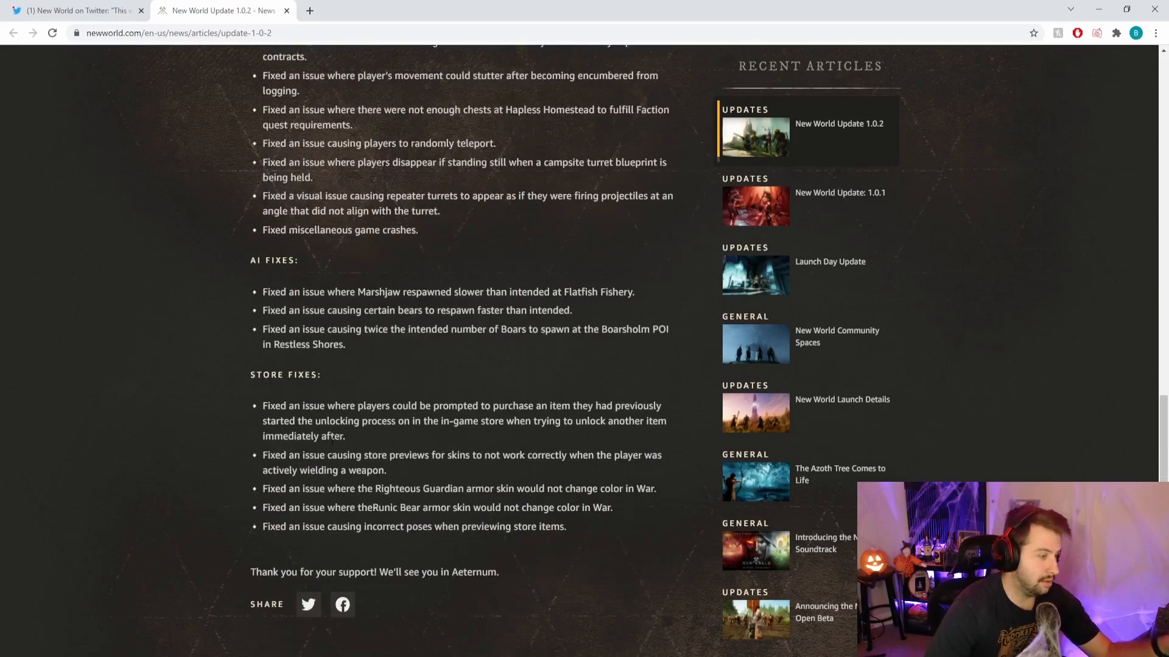
pyautogui.moveTo(380, 329); pyautogui.dragTo(409, 329)
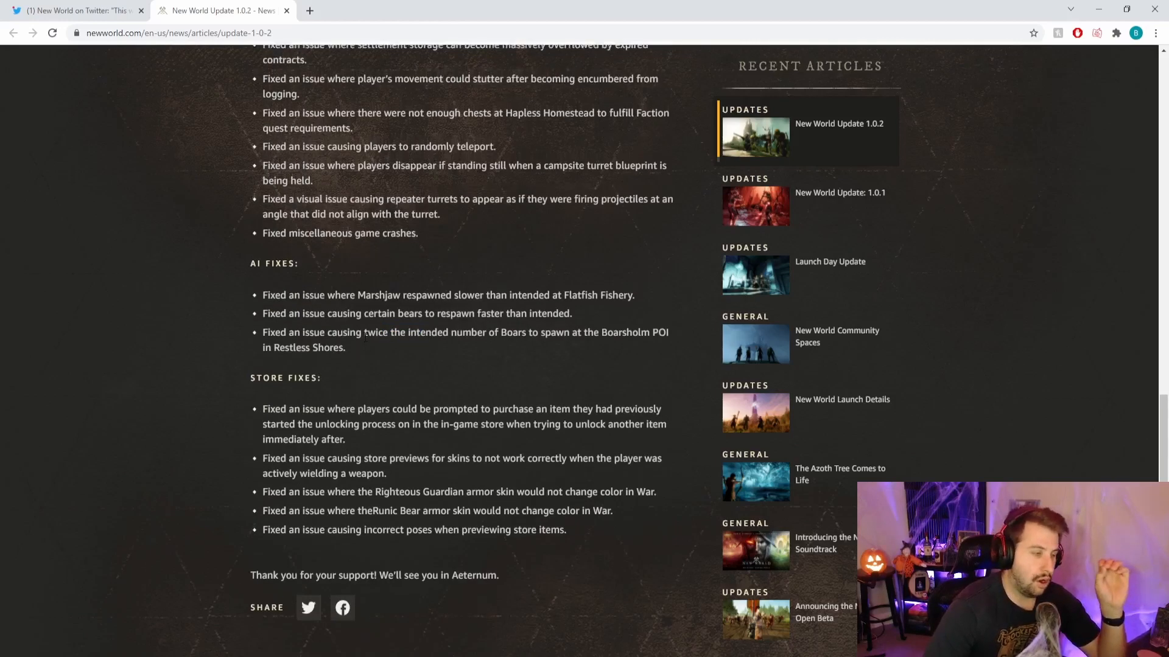
pyautogui.scroll(3)
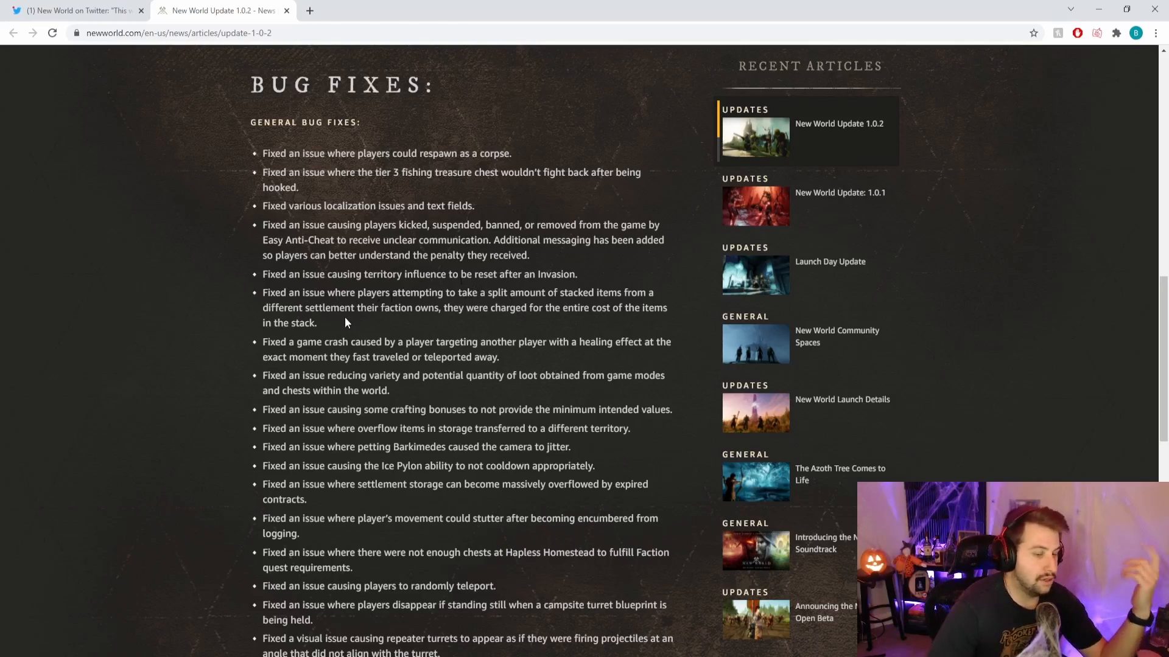
pyautogui.moveTo(354, 319)
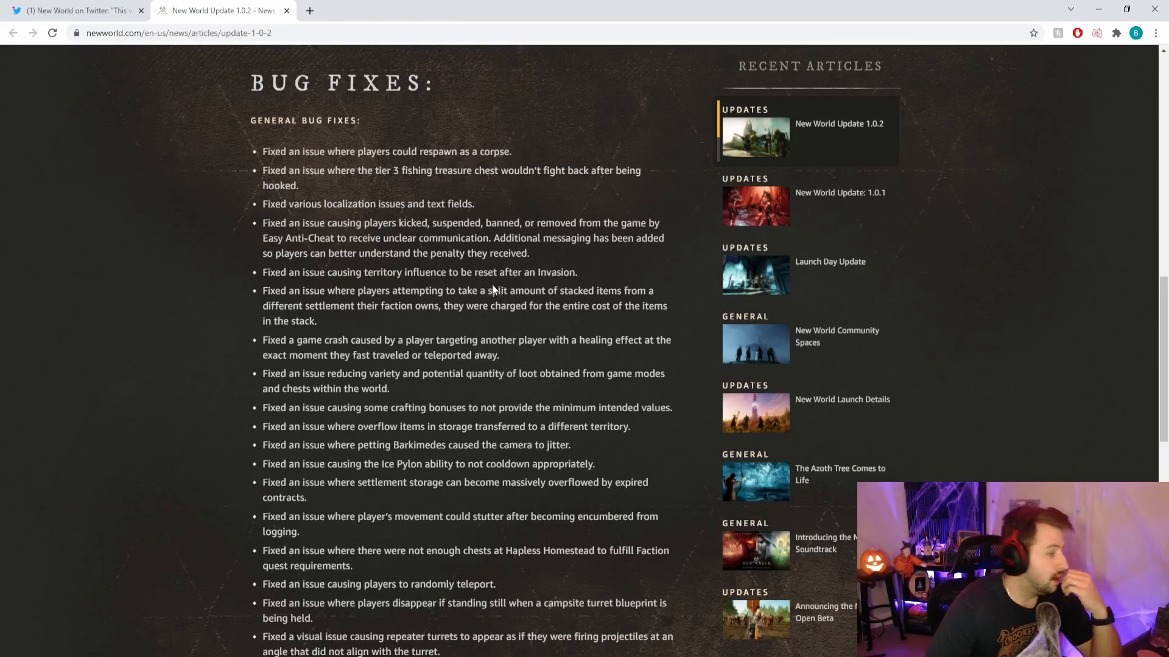
# Scroll to show the full General Bug Fixes list down to miscellaneous game crashes
pyautogui.scroll(-3)
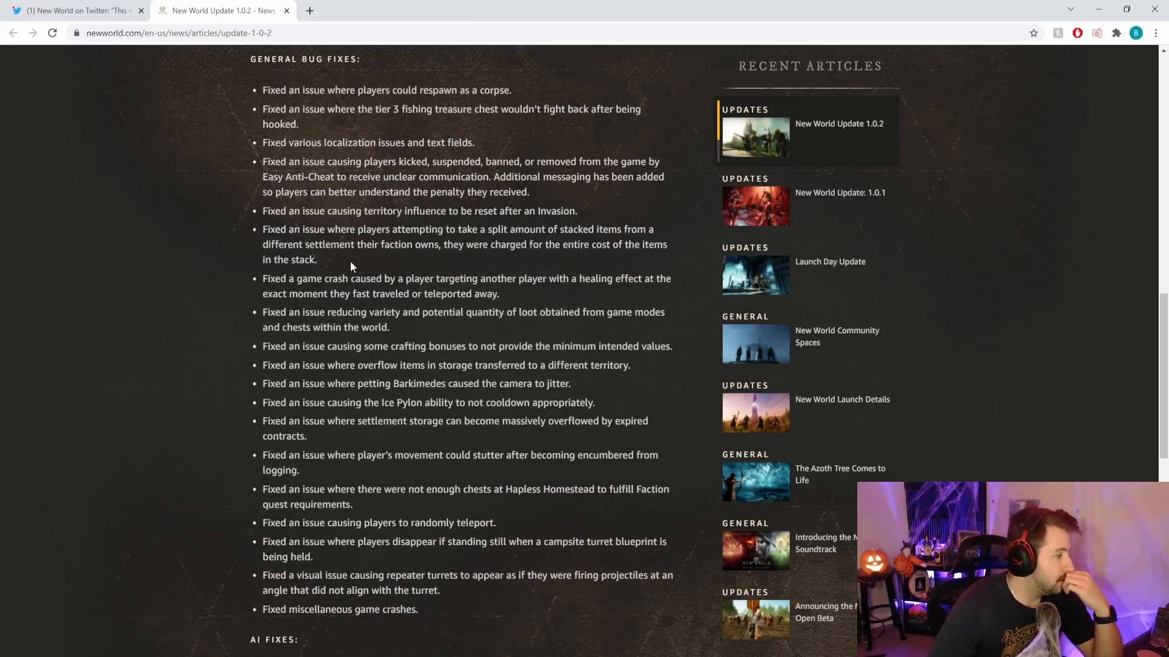